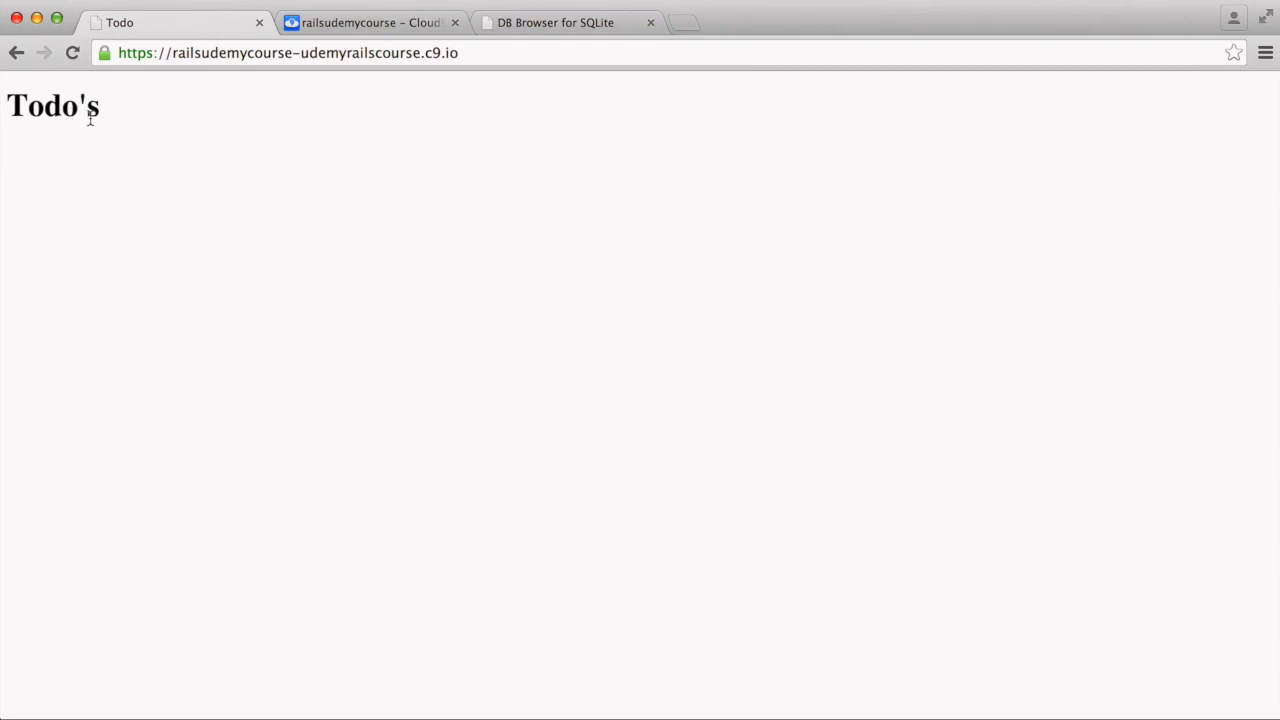
mouse_move(145, 236)
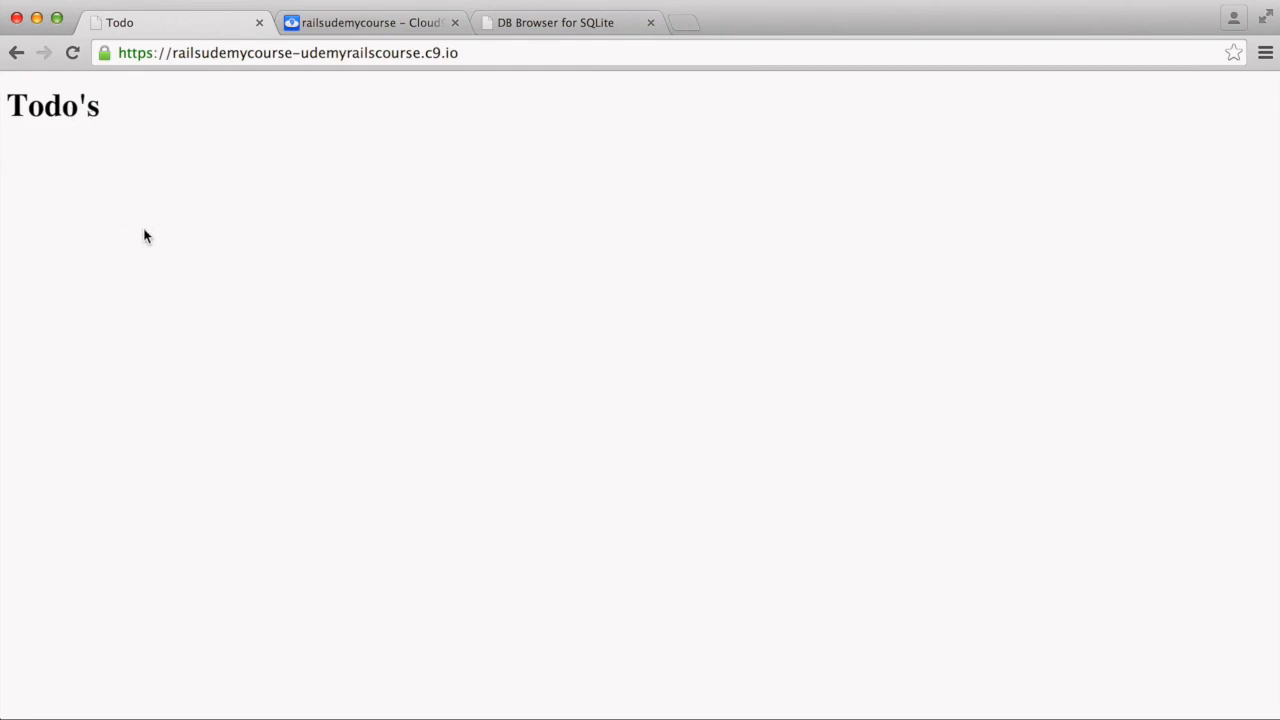
mouse_move(131, 251)
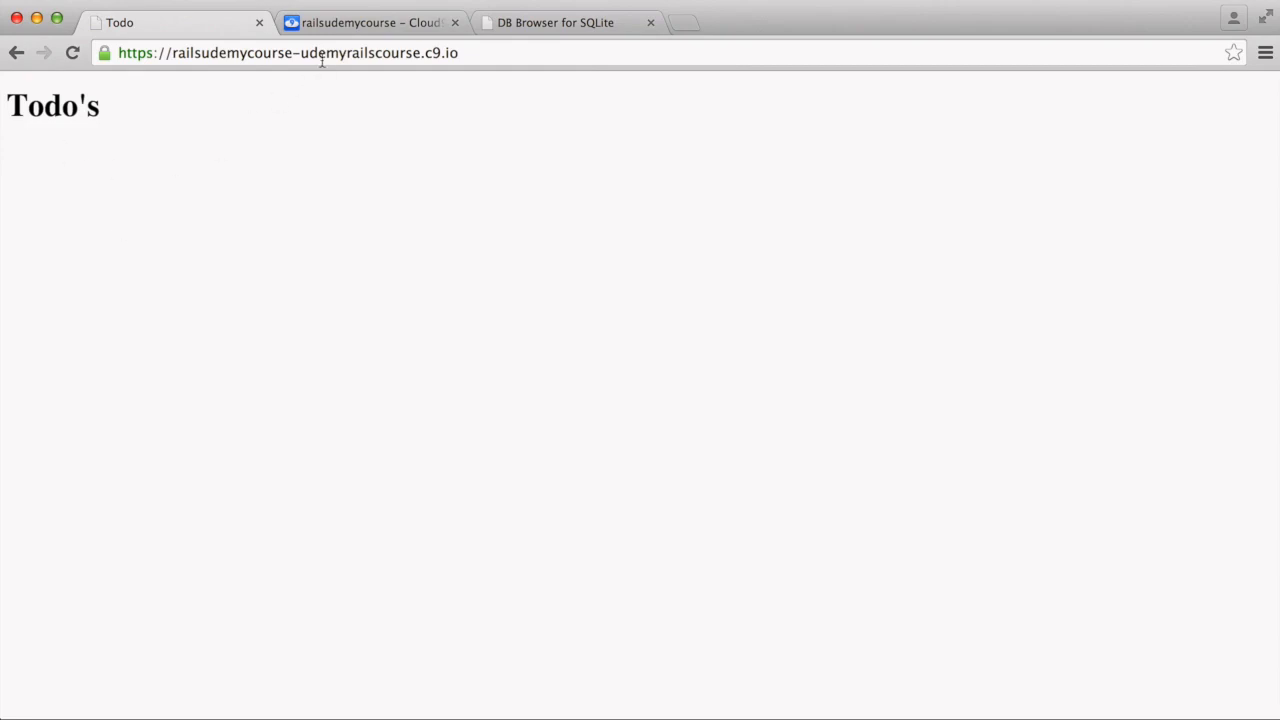
Step: Start the Rails console in the Cloud9 terminal and query the listings
click(370, 22)
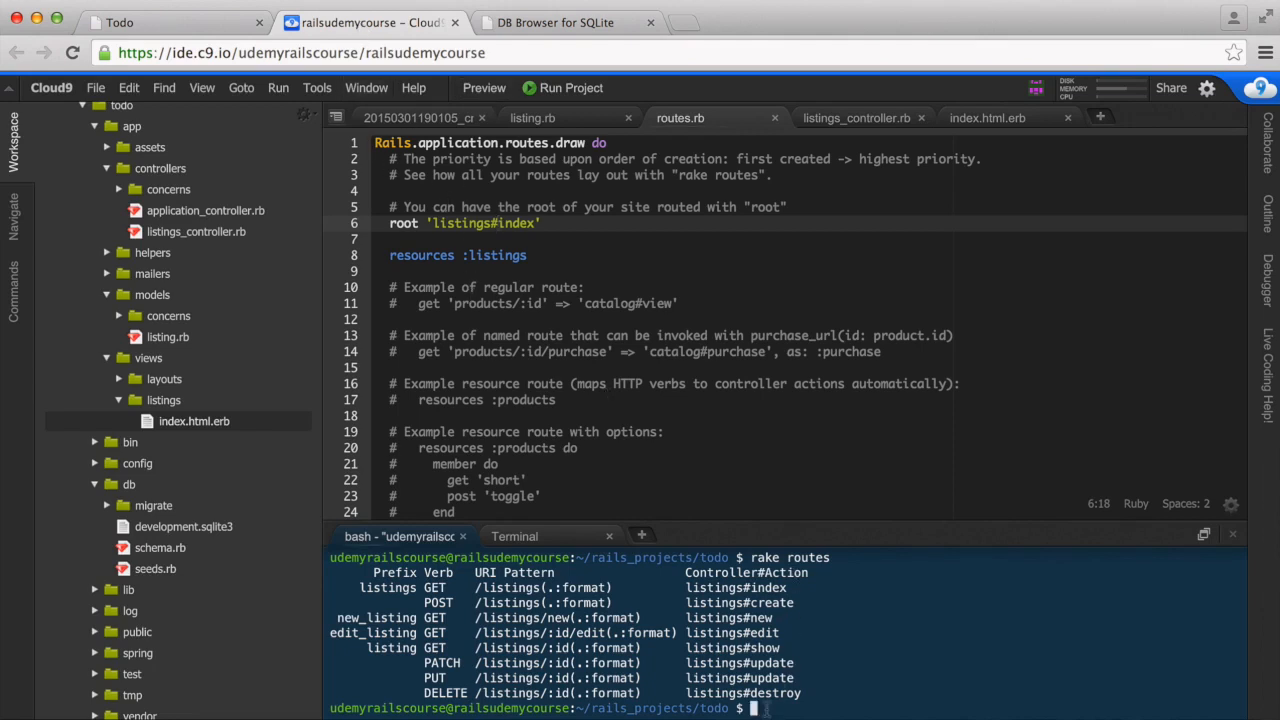
text(rails console)
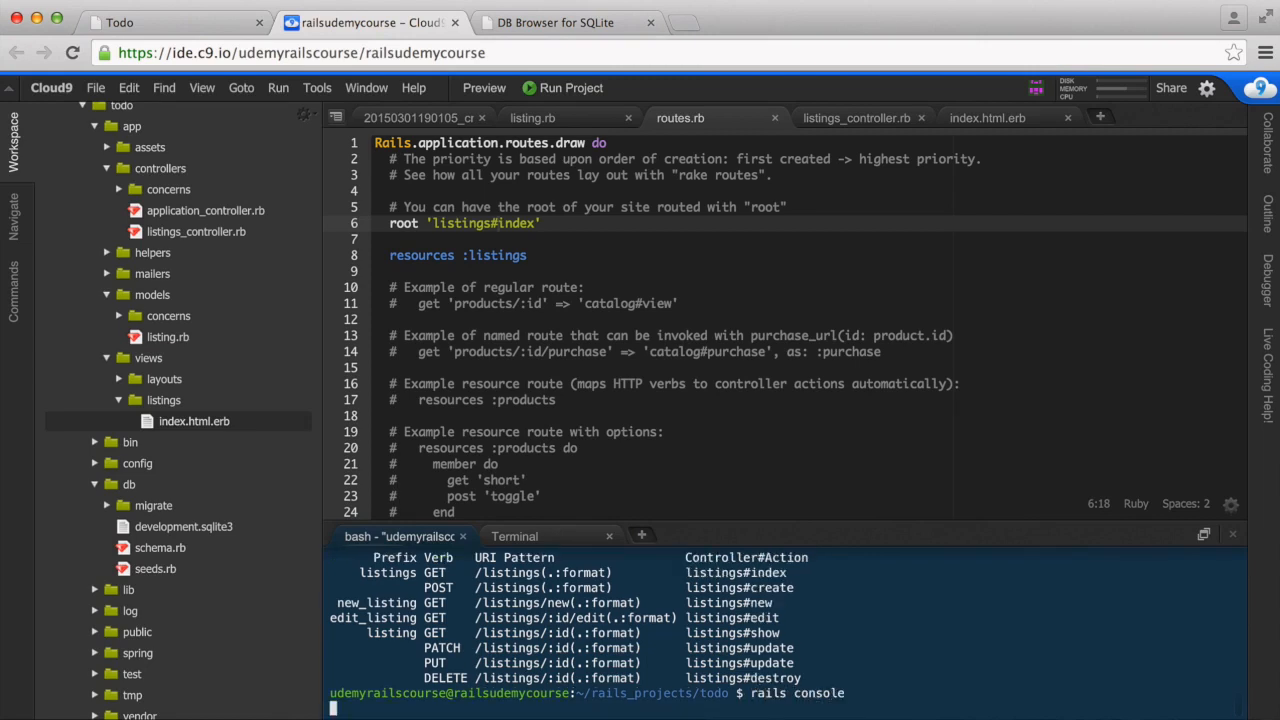
key(Return)
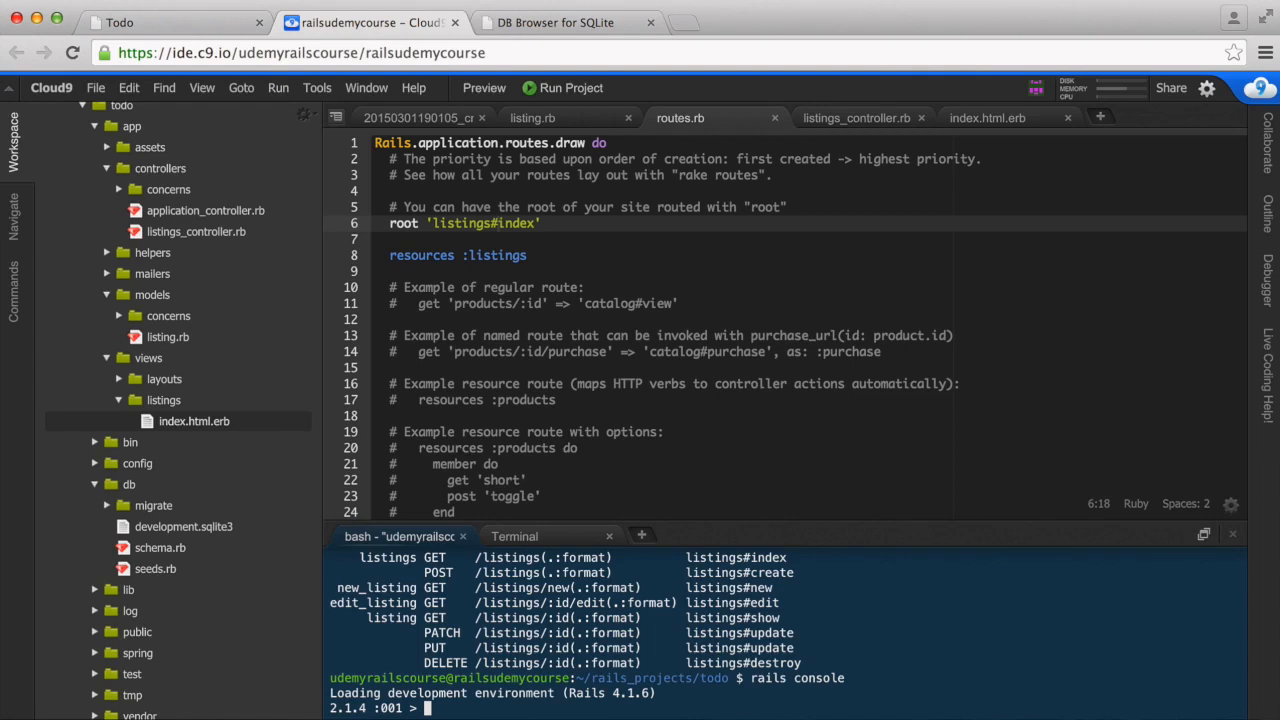
text(List)
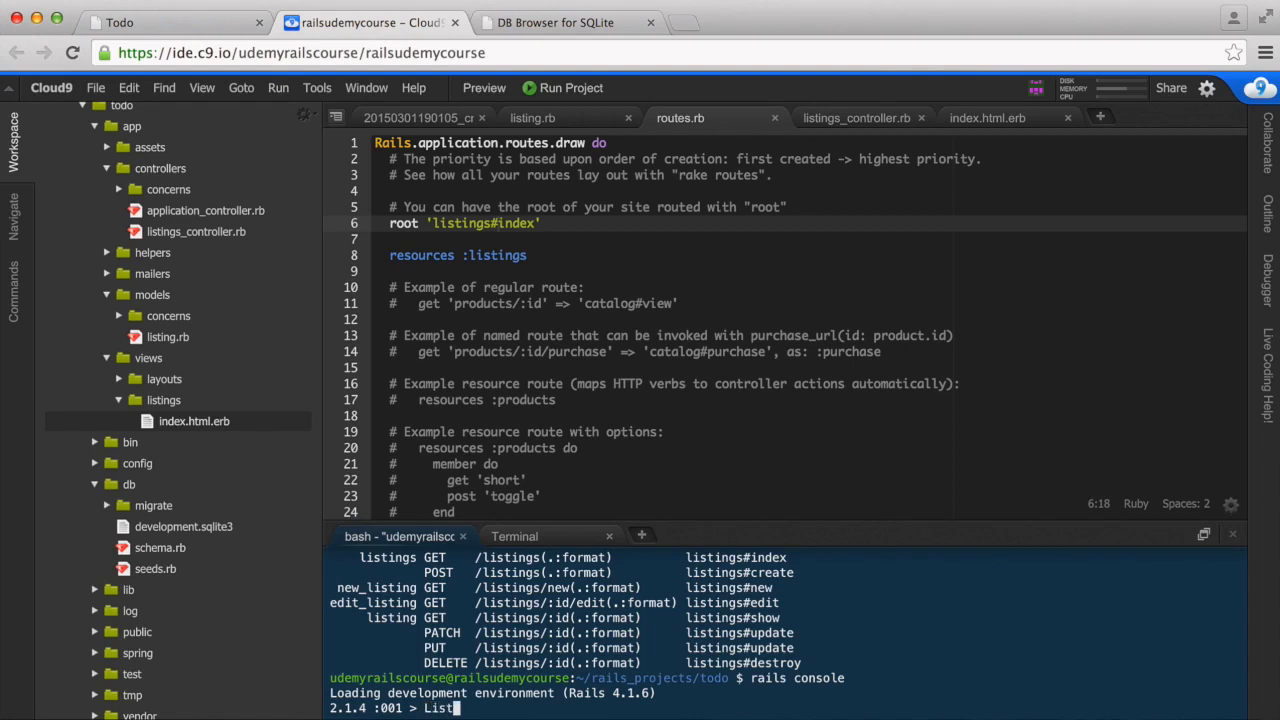
text(ing)
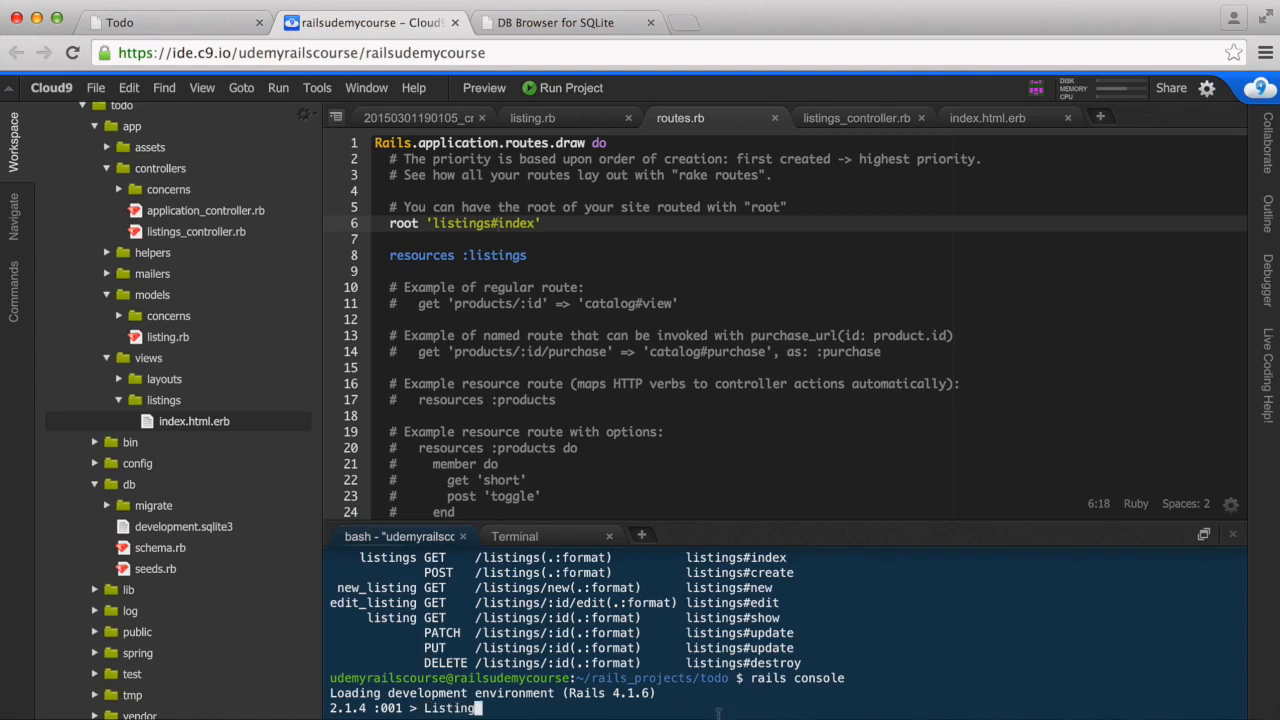
text(.all)
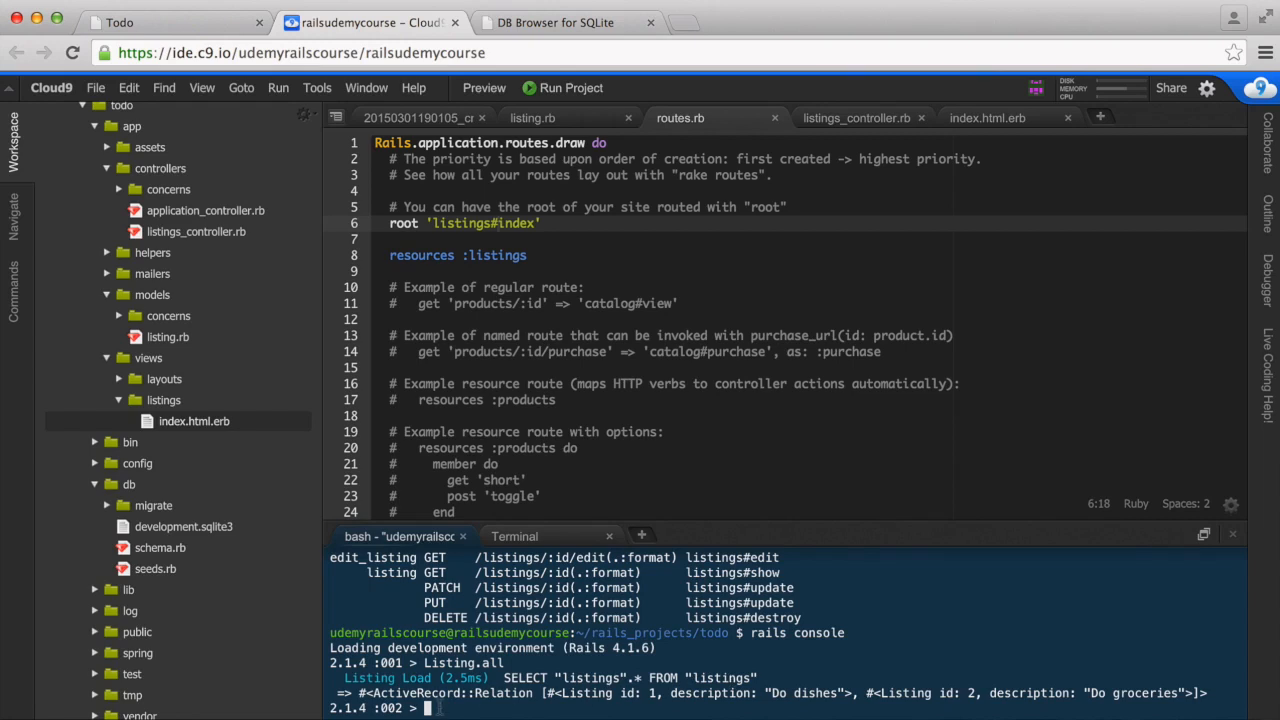
Step: Create a listing with description "Go to the gym", then run Listing.all again
text(Listing.)
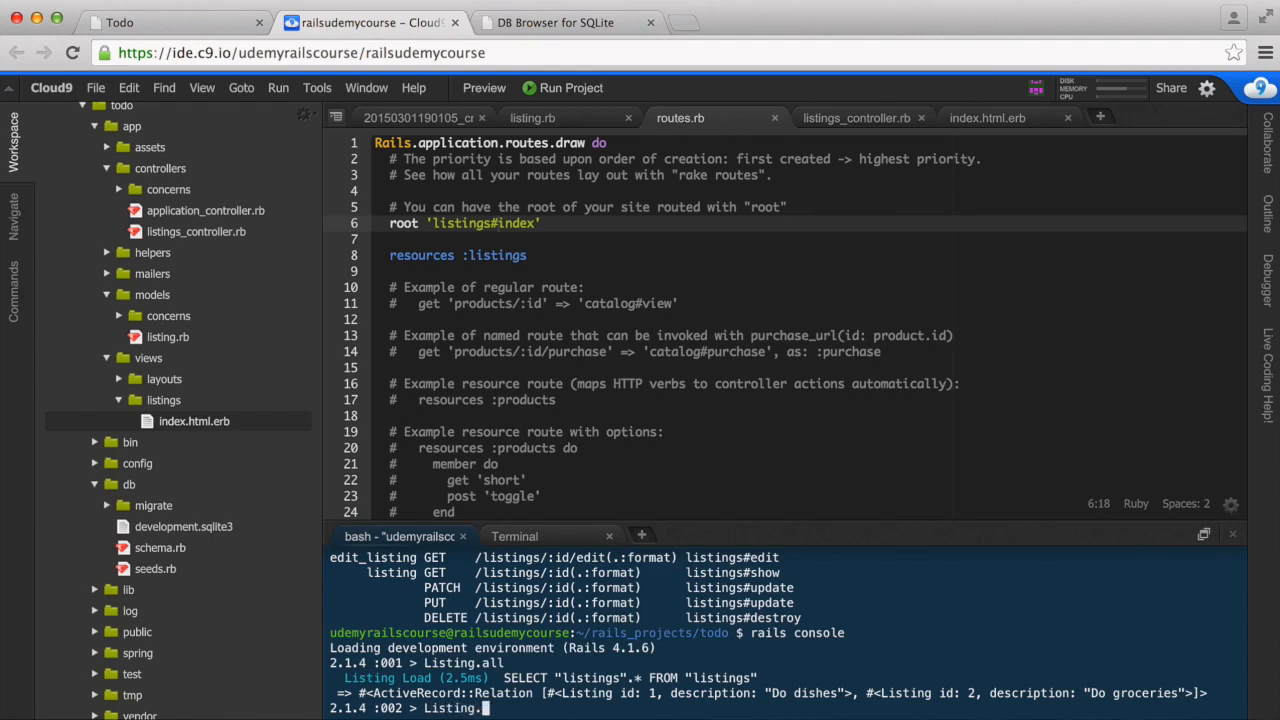
text(create()
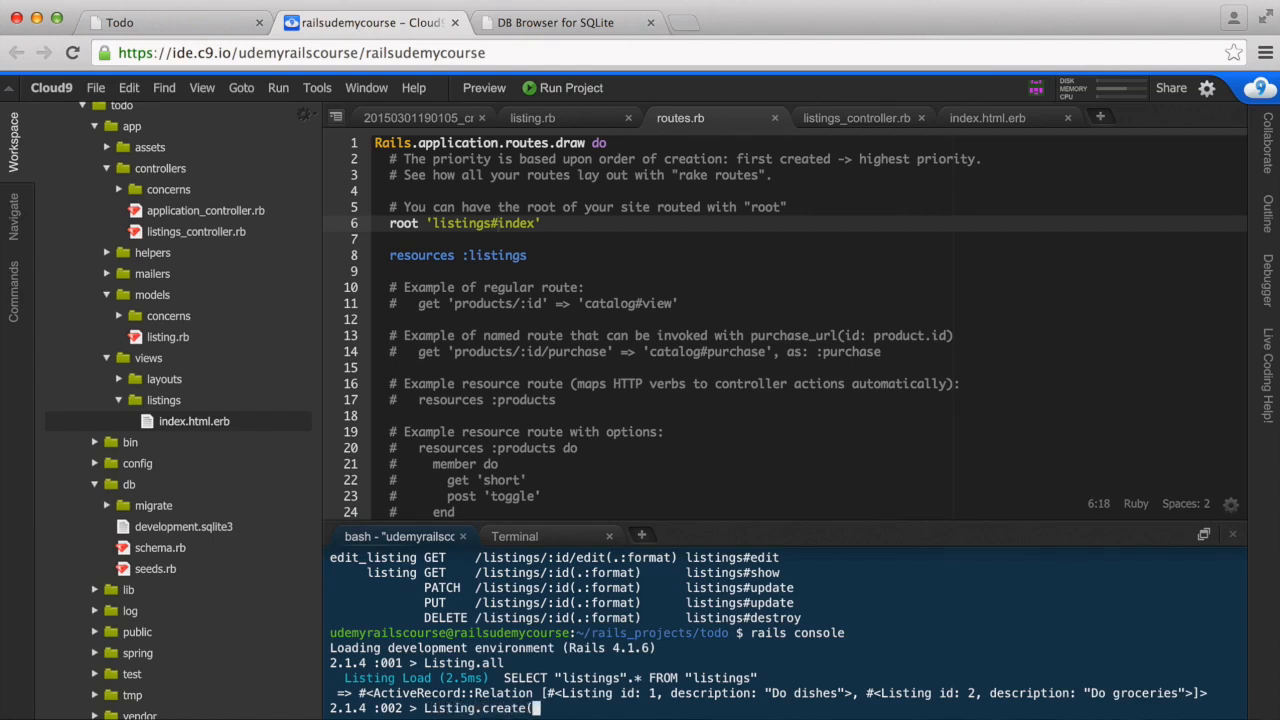
text(description:)
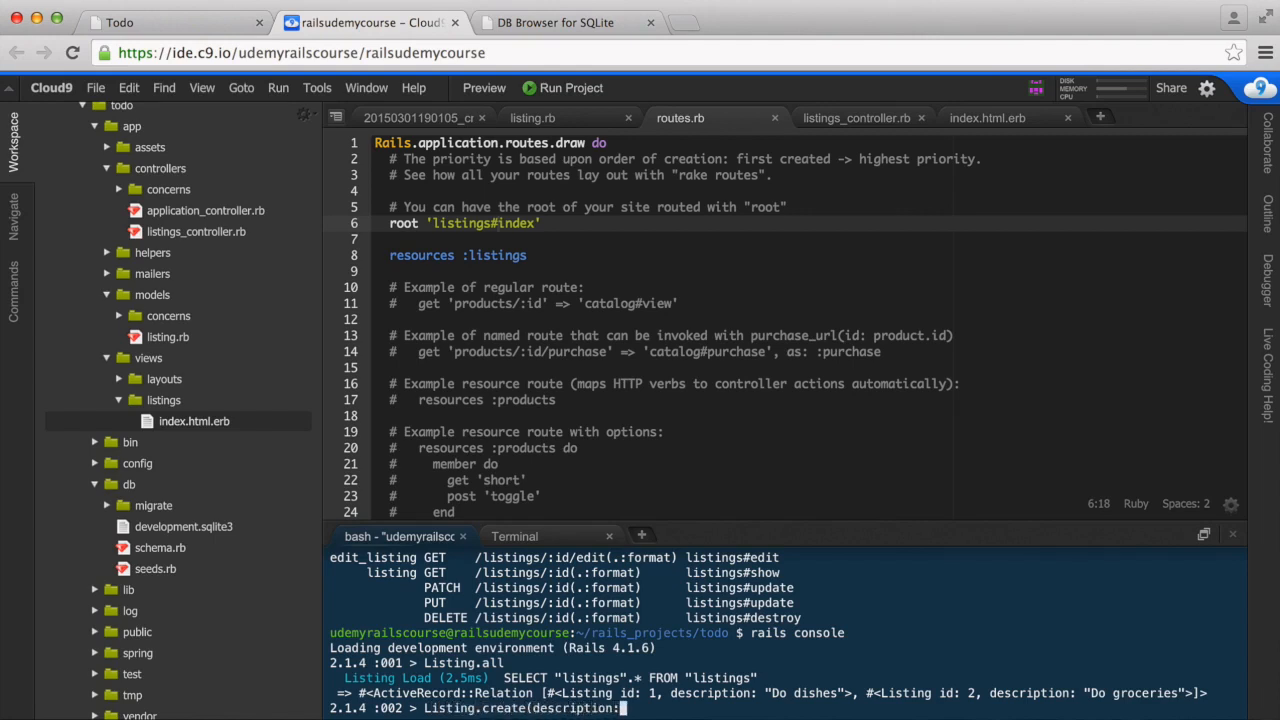
text(")
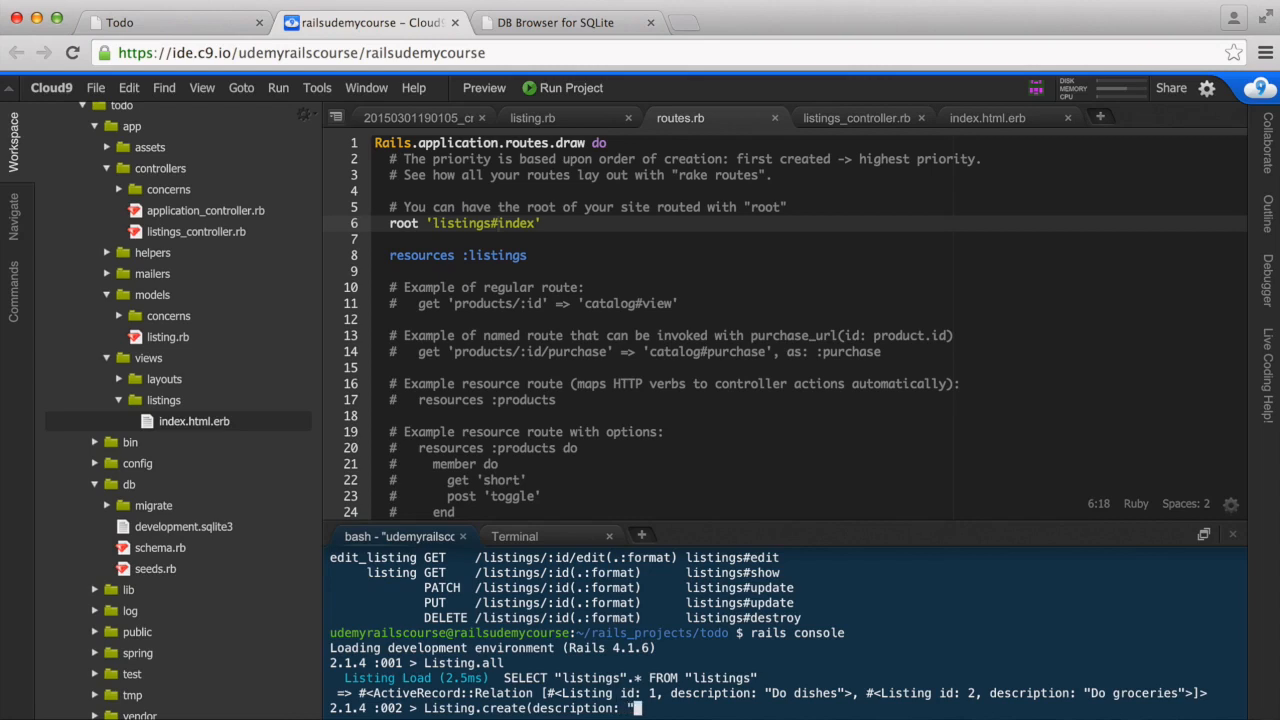
text(G)
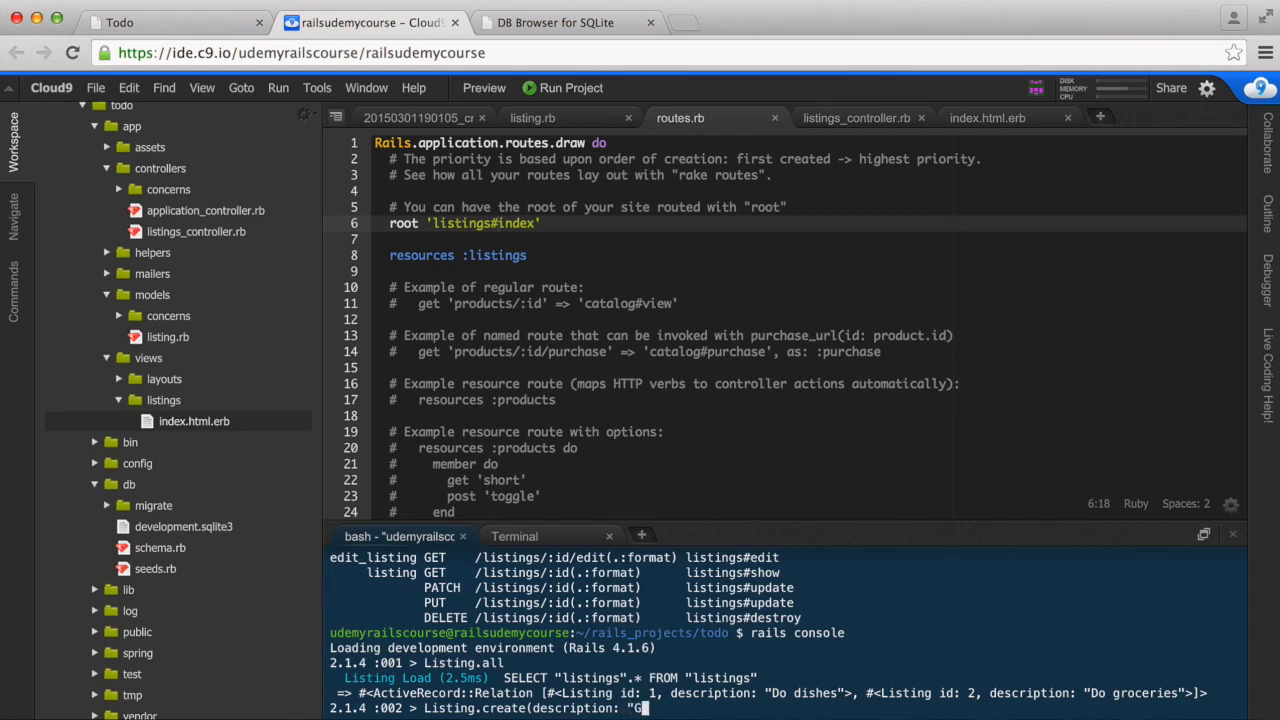
text(o to the gym")
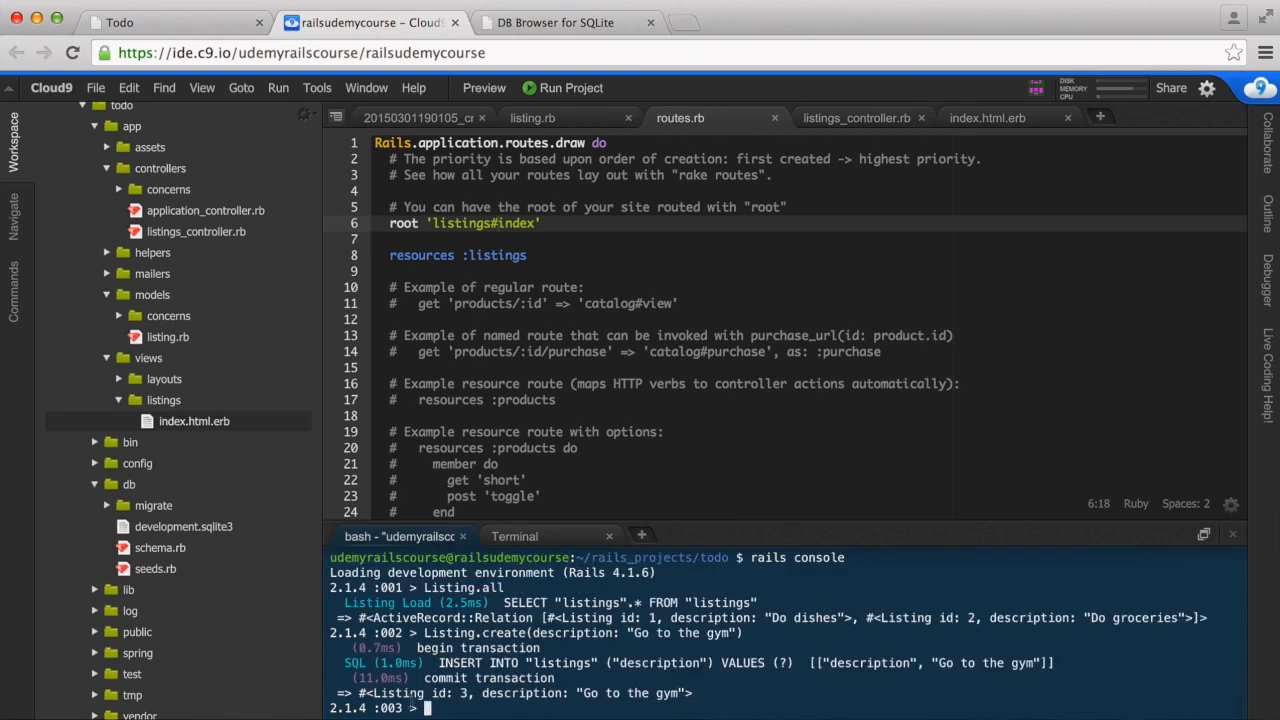
text(Listing.all)
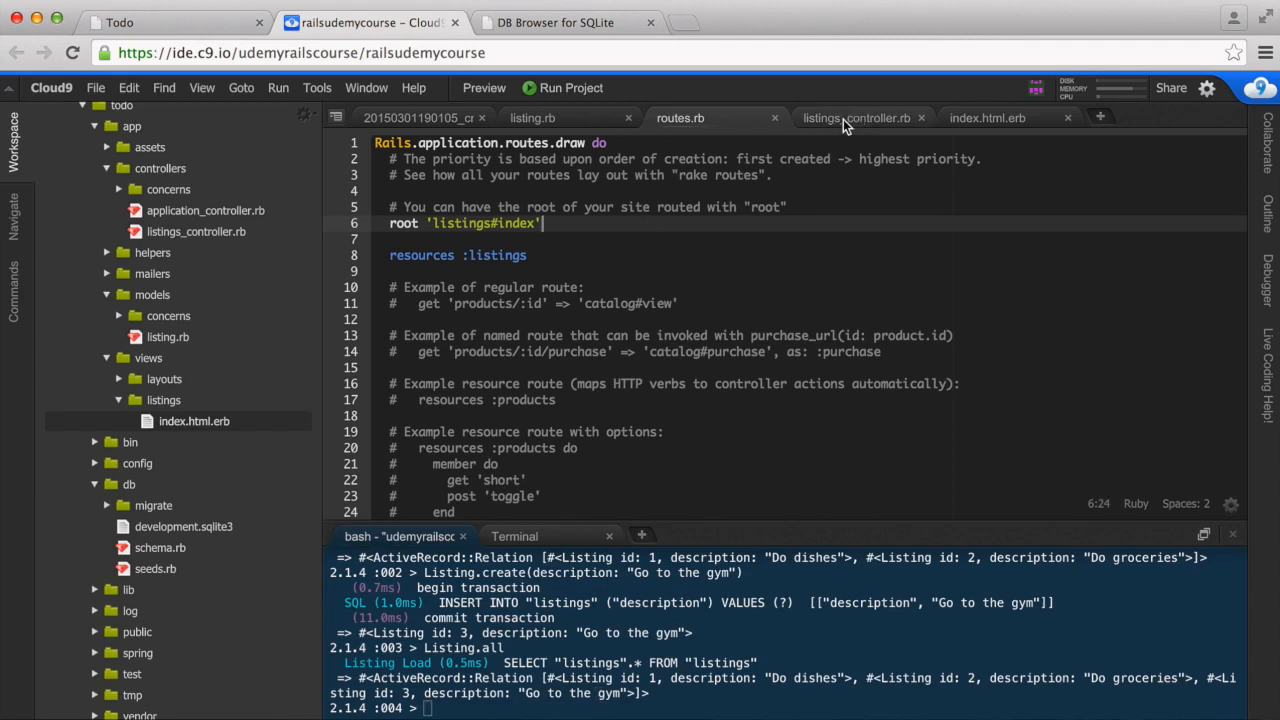
click(855, 117)
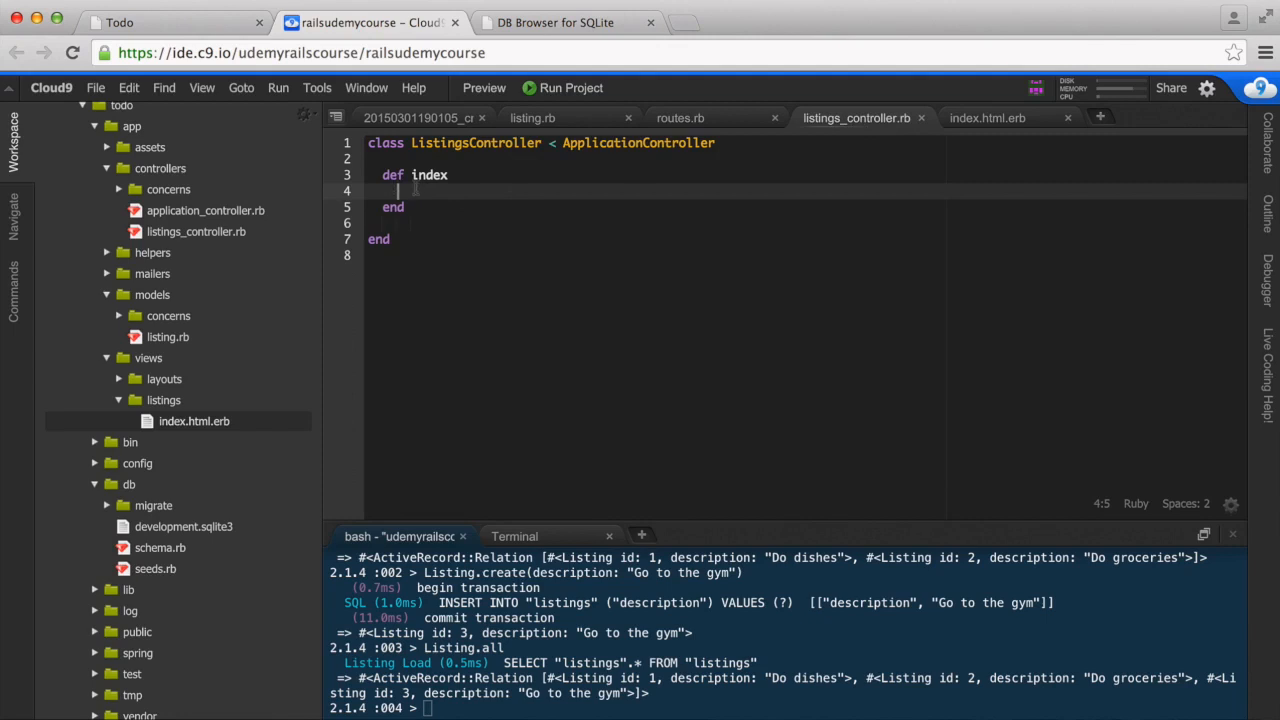
text(@)
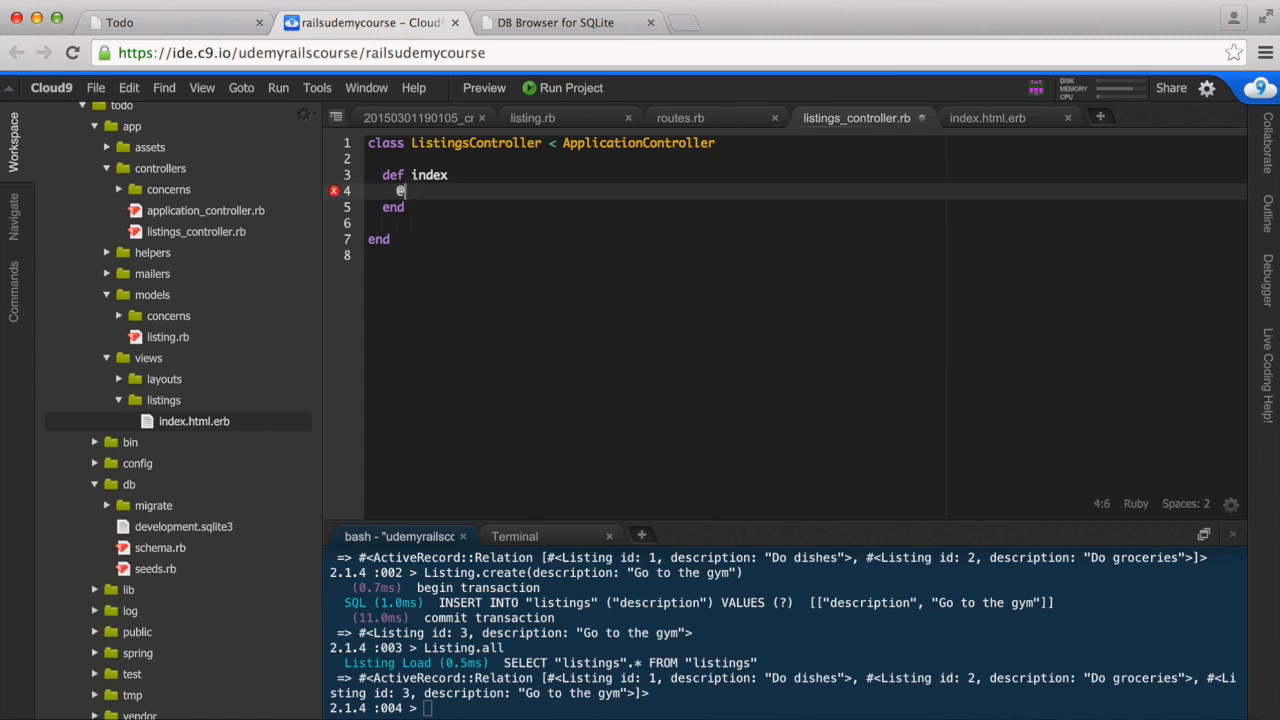
text(listings)
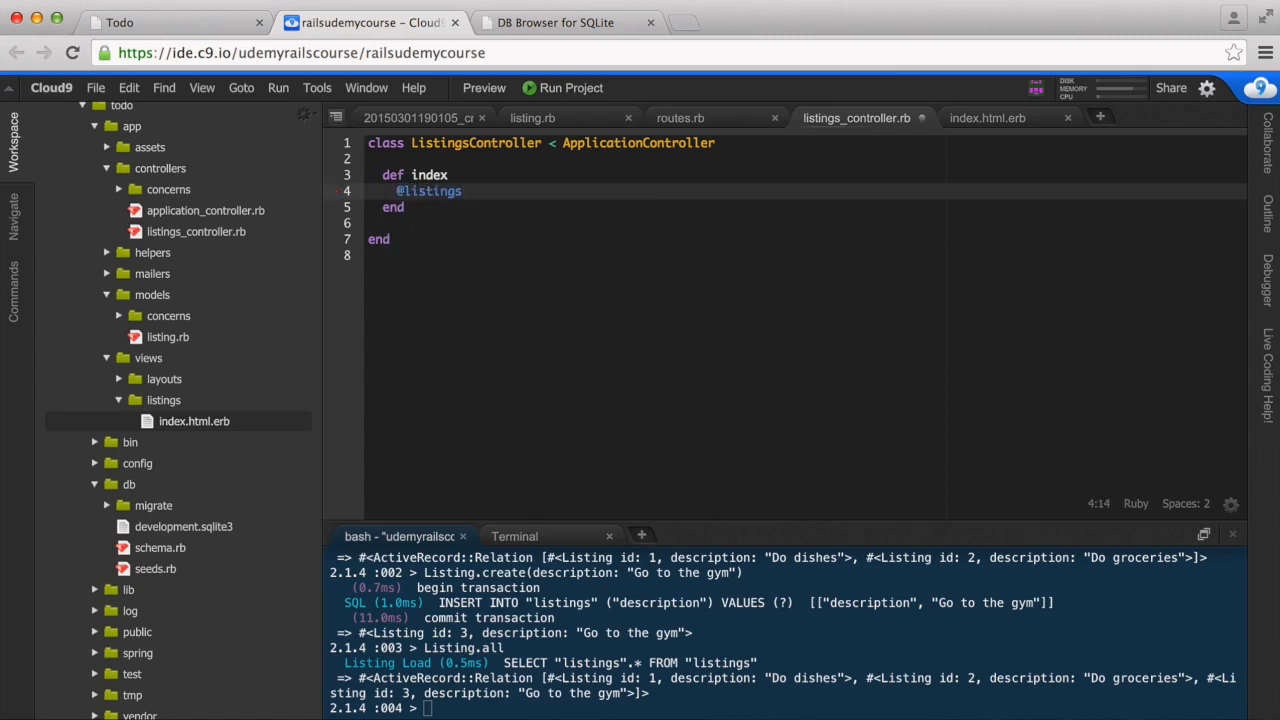
text(= L)
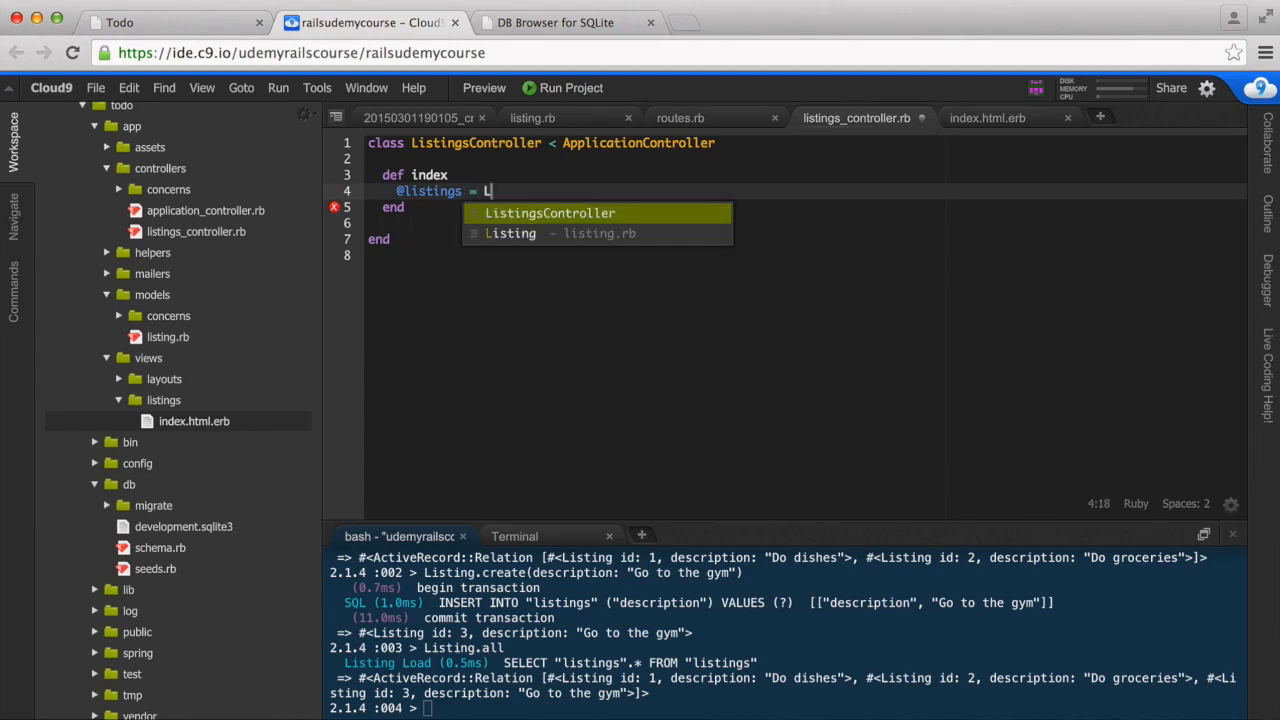
text(isting.all)
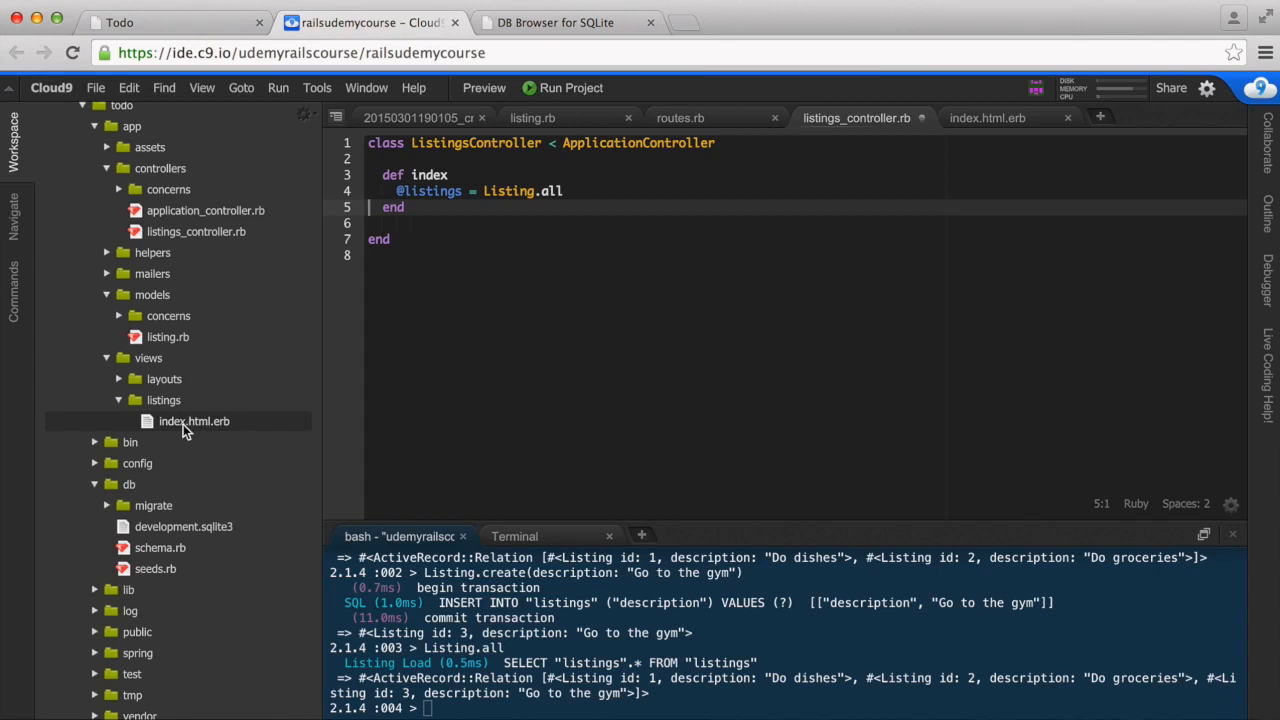
mouse_move(180, 421)
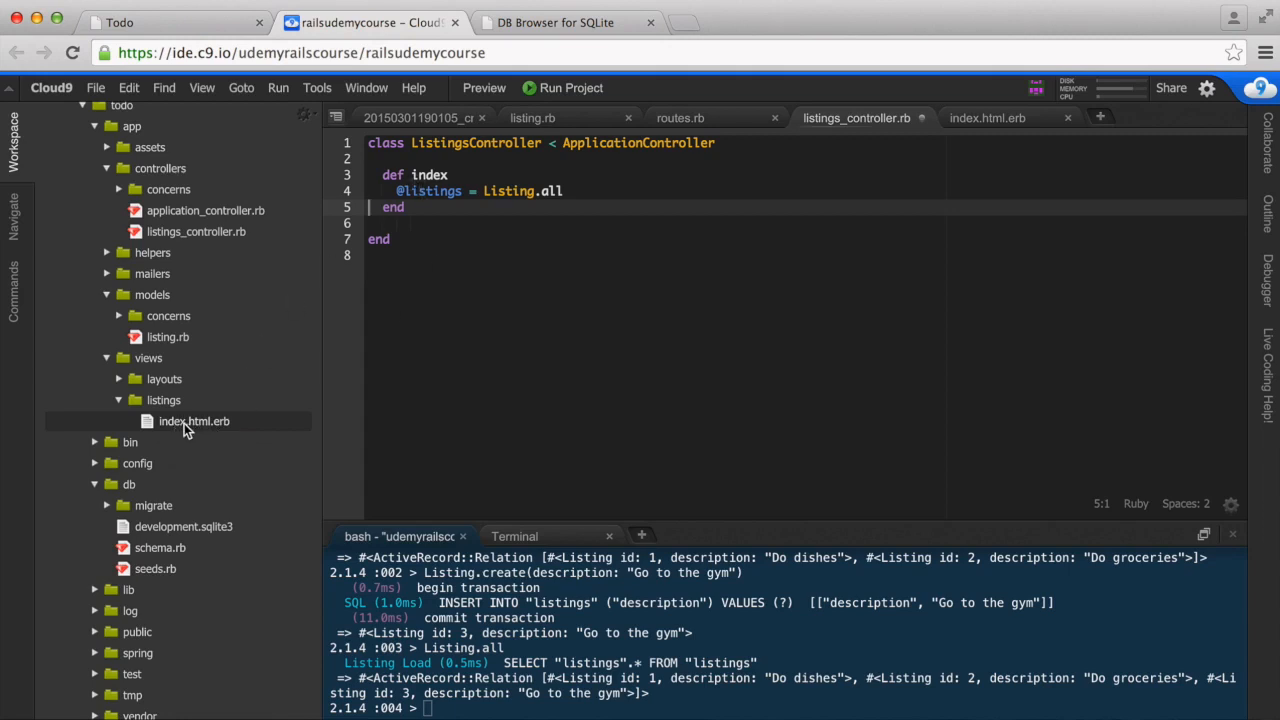
mouse_move(168, 430)
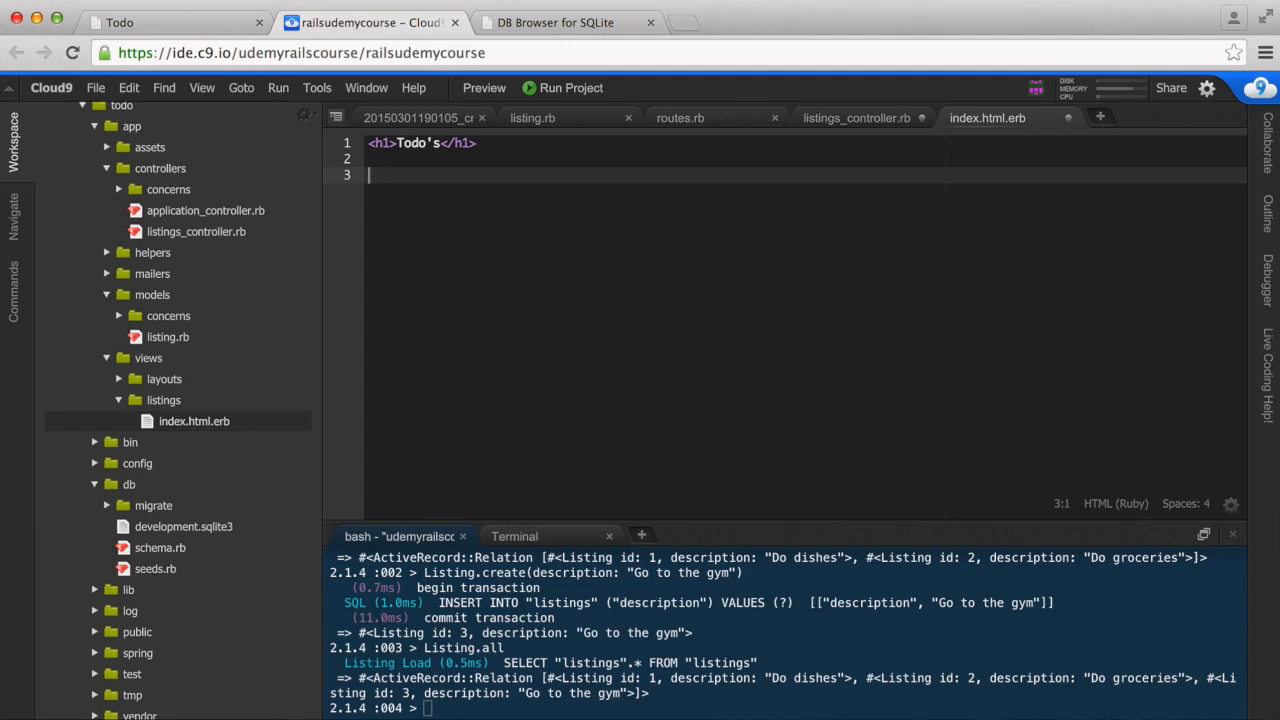
text(<%)
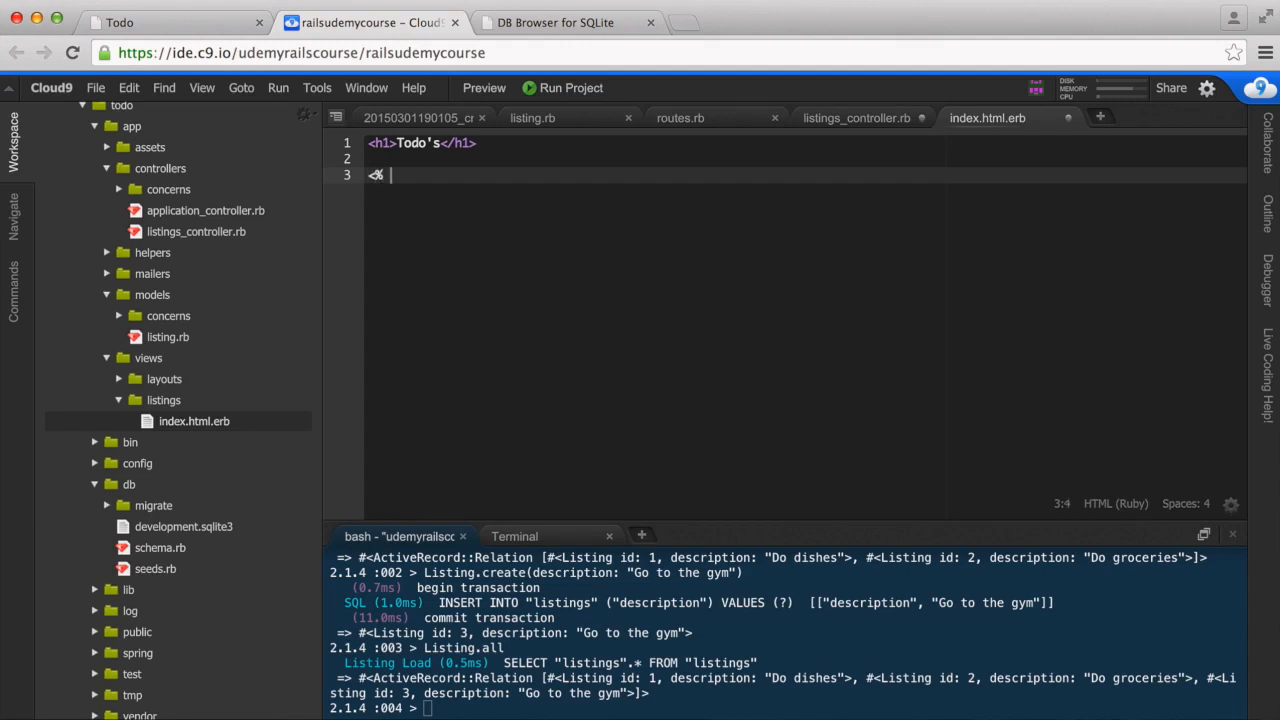
text(@listings)
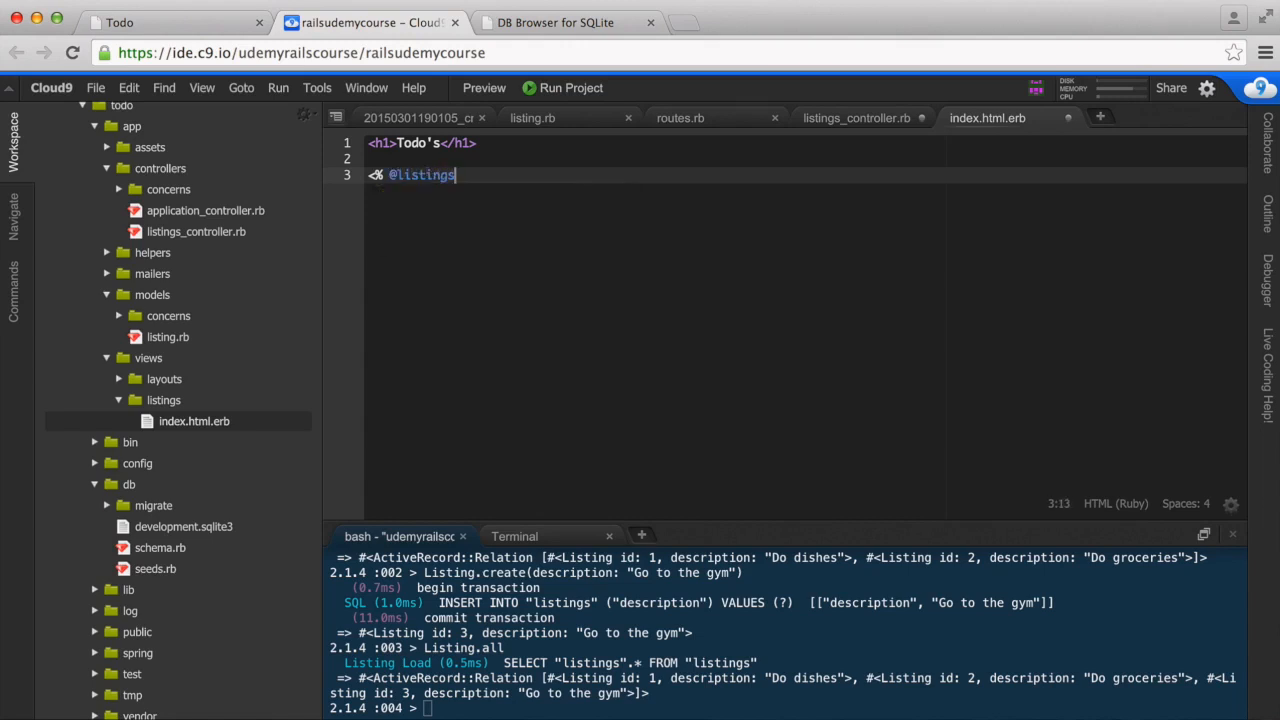
text(.each)
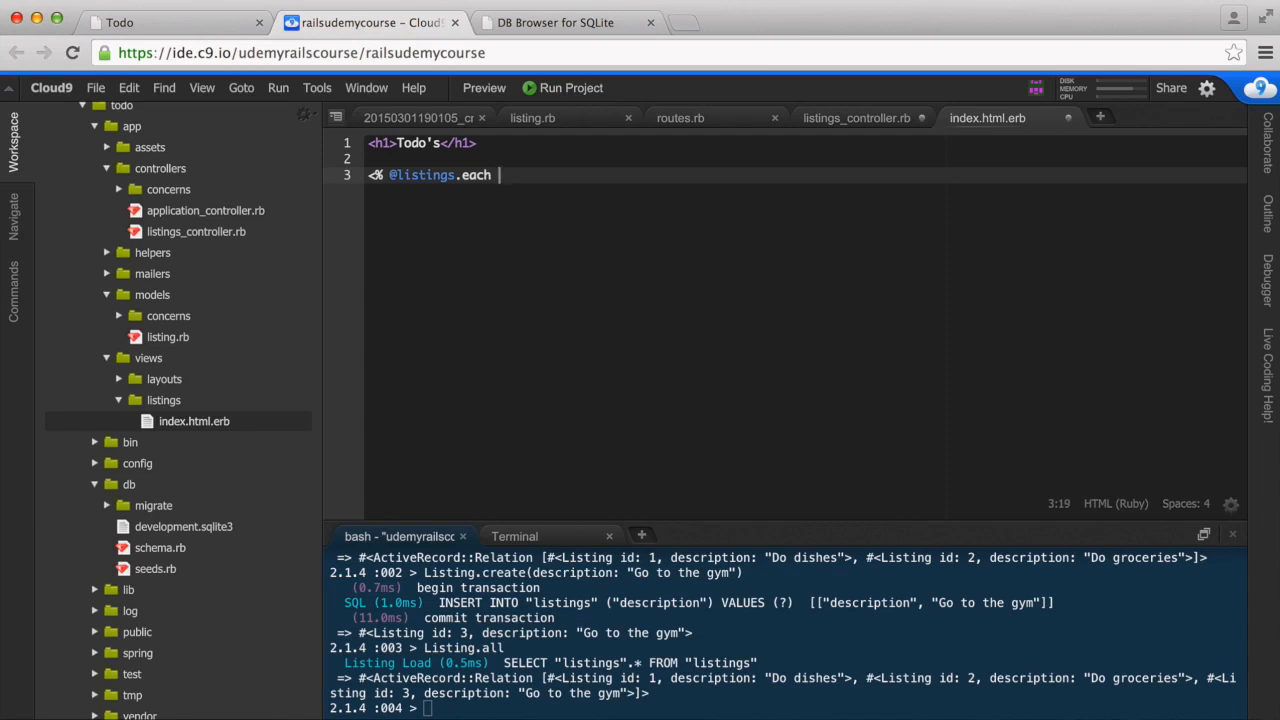
text(do |)
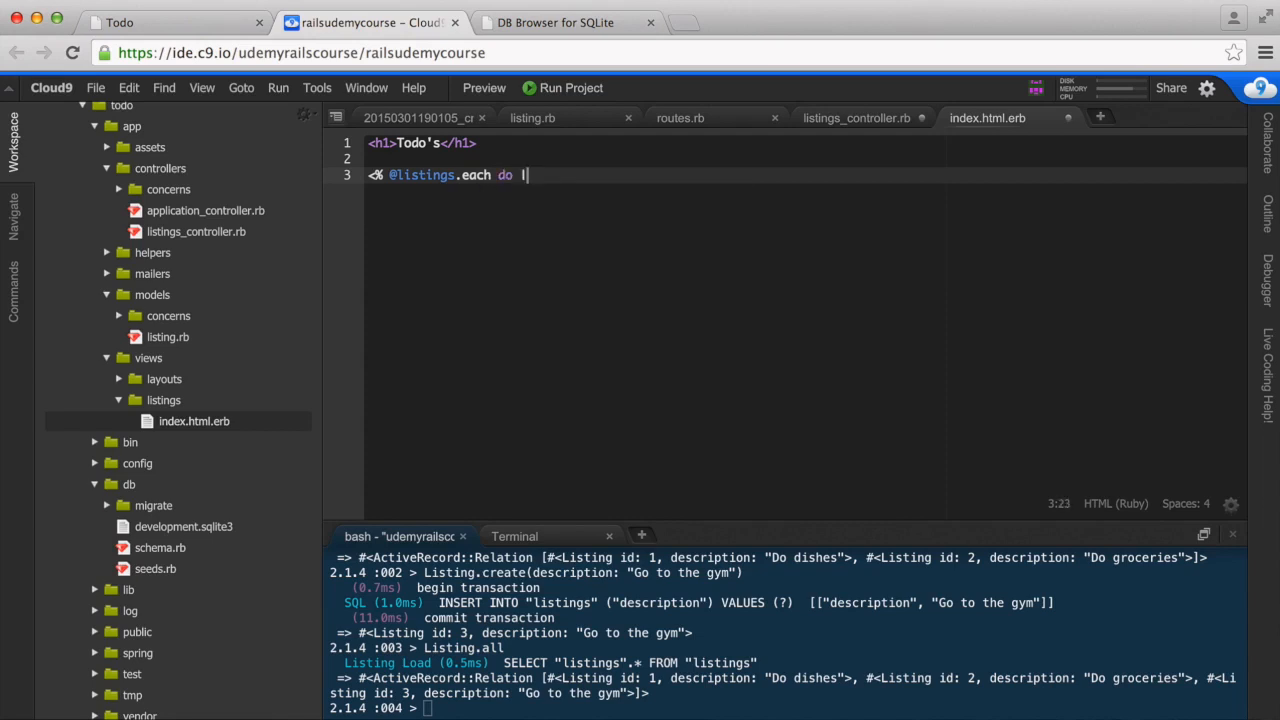
text(listing| %>)
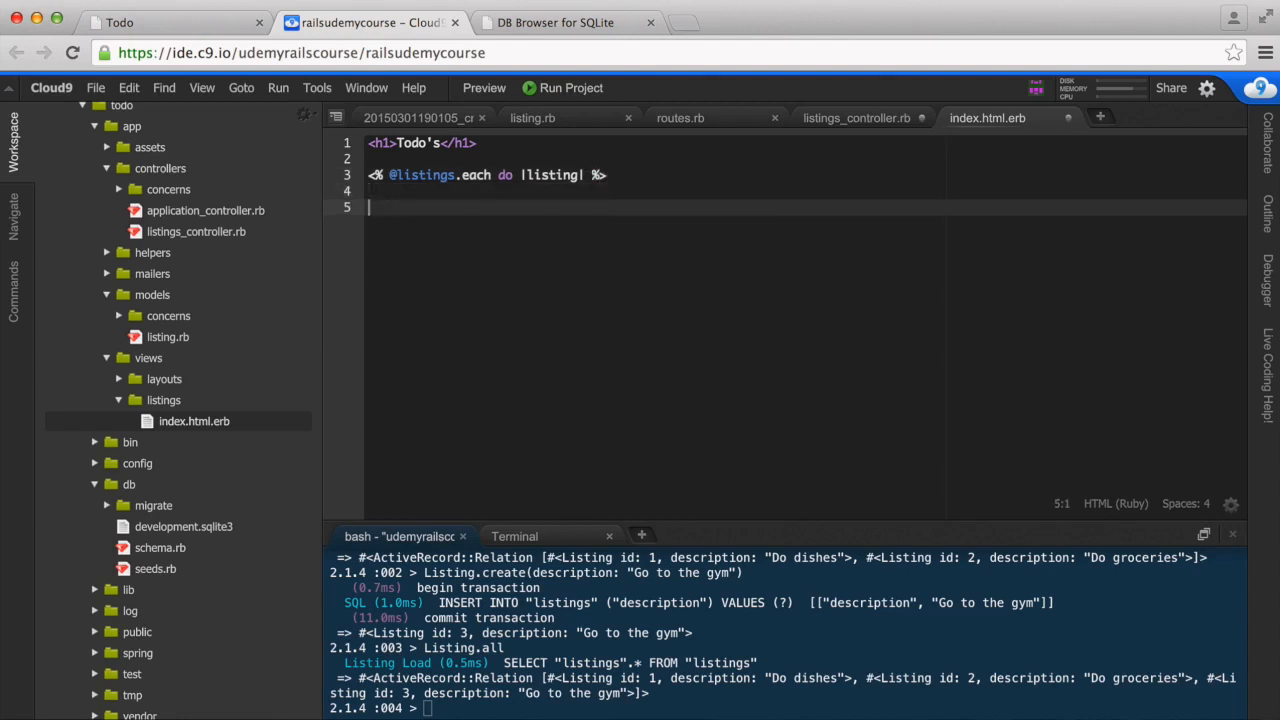
text(<% end %>)
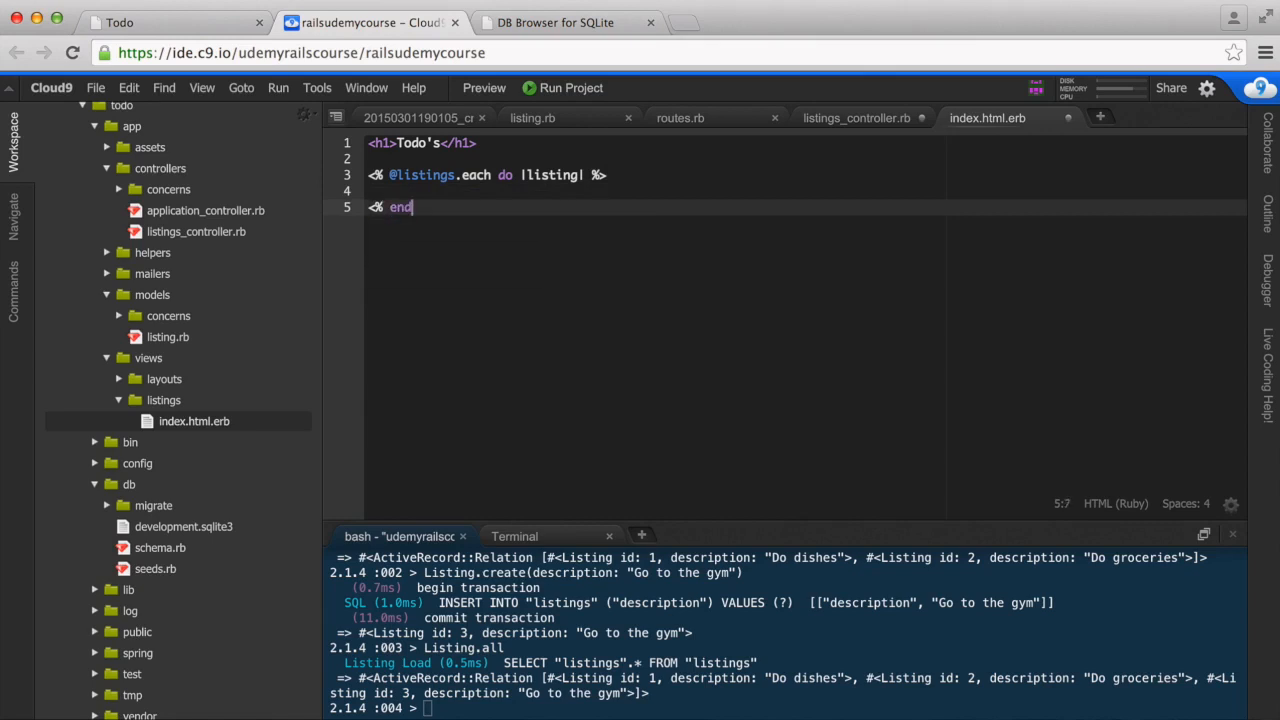
text(%>)
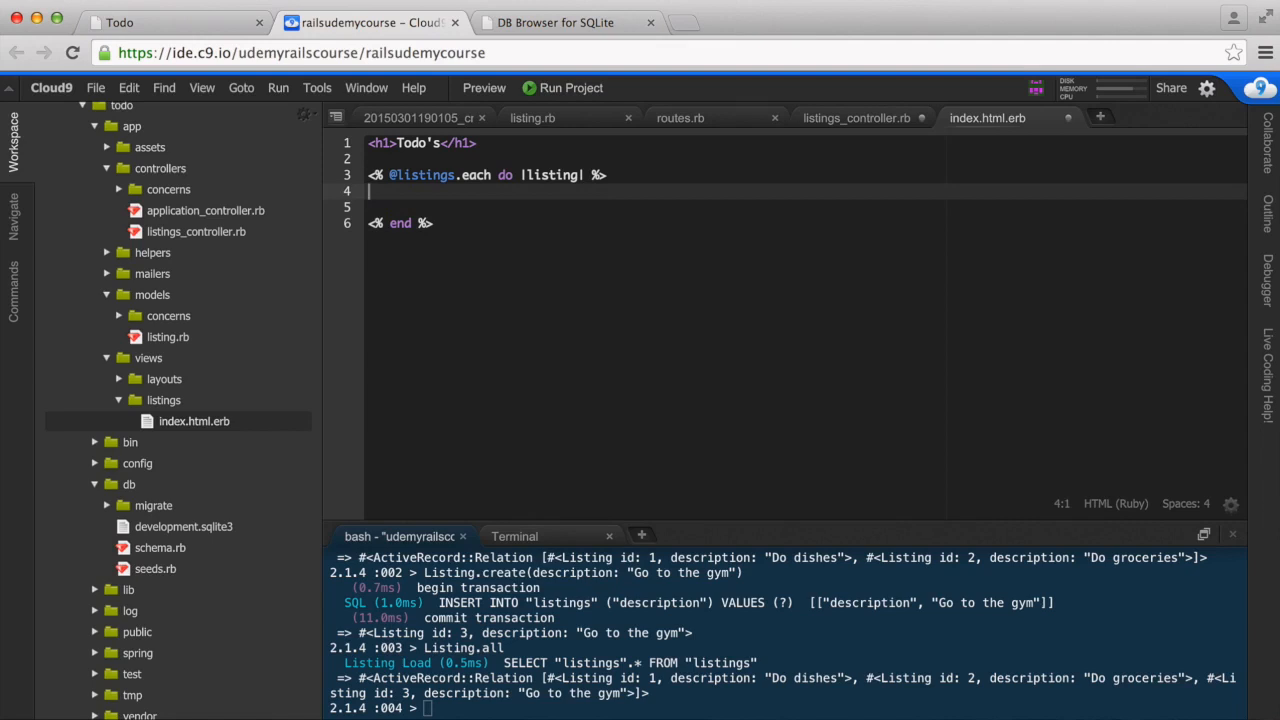
key(enter)
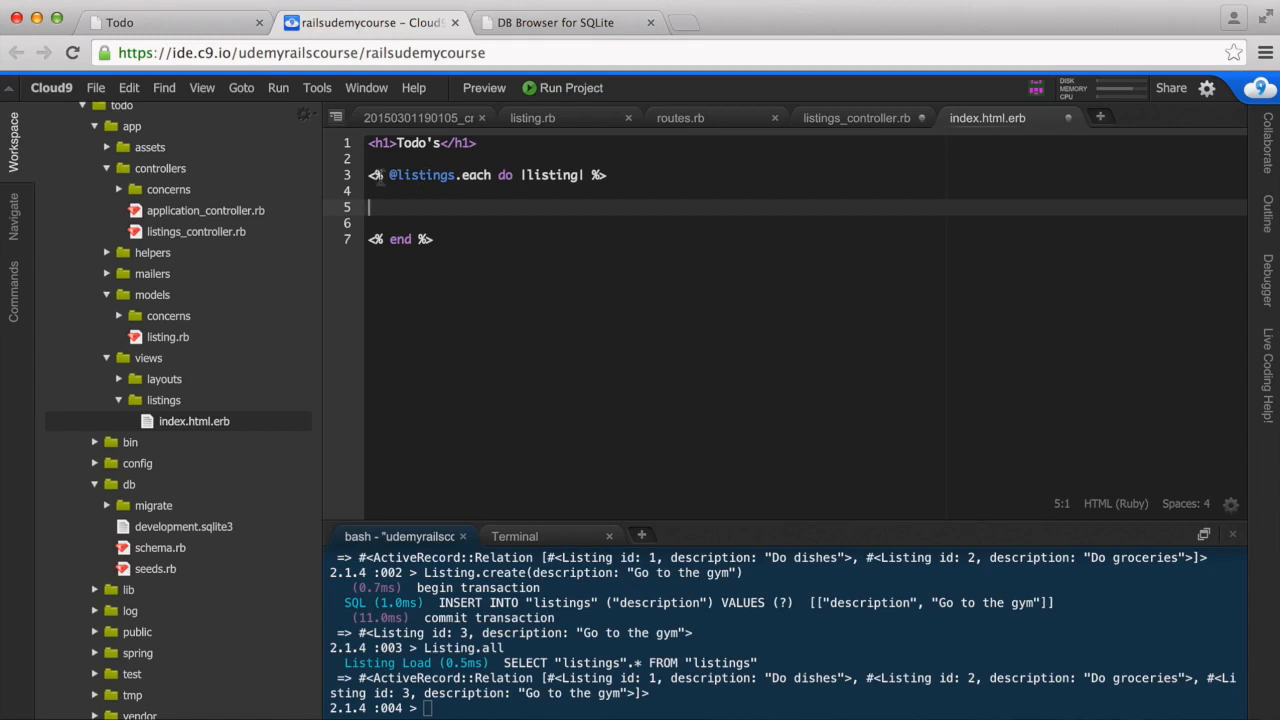
click(392, 175)
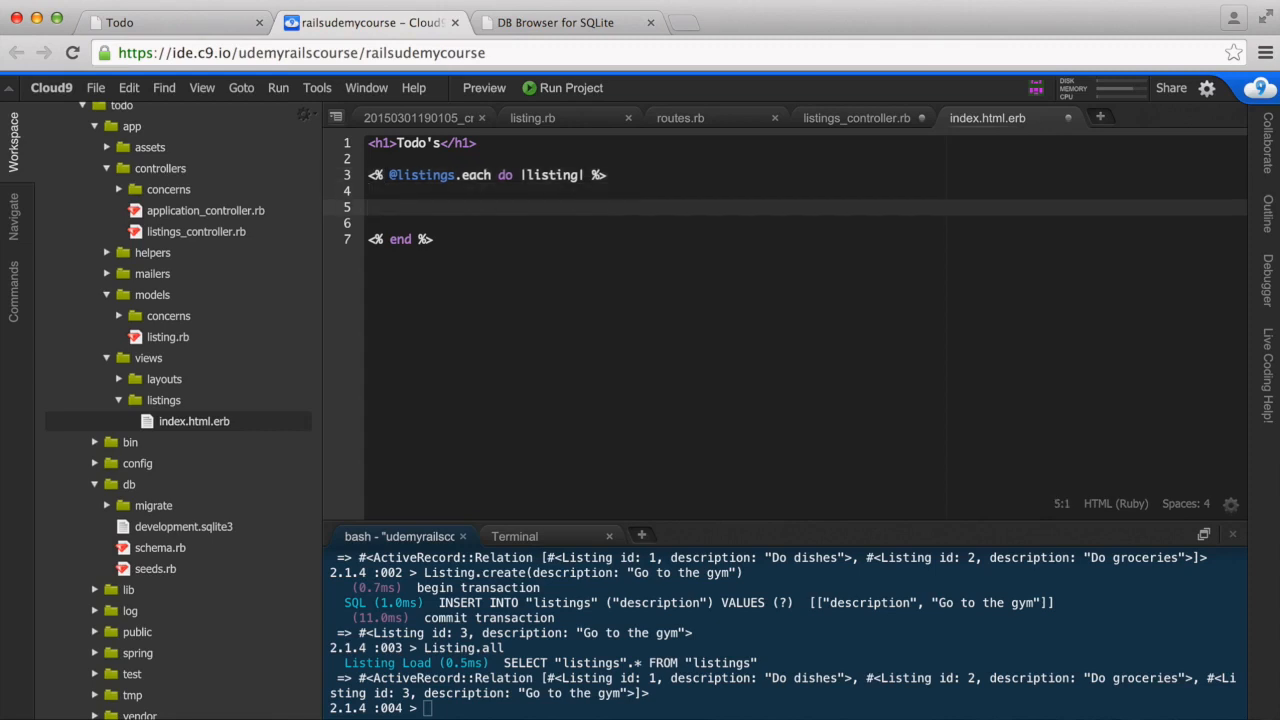
click(855, 118)
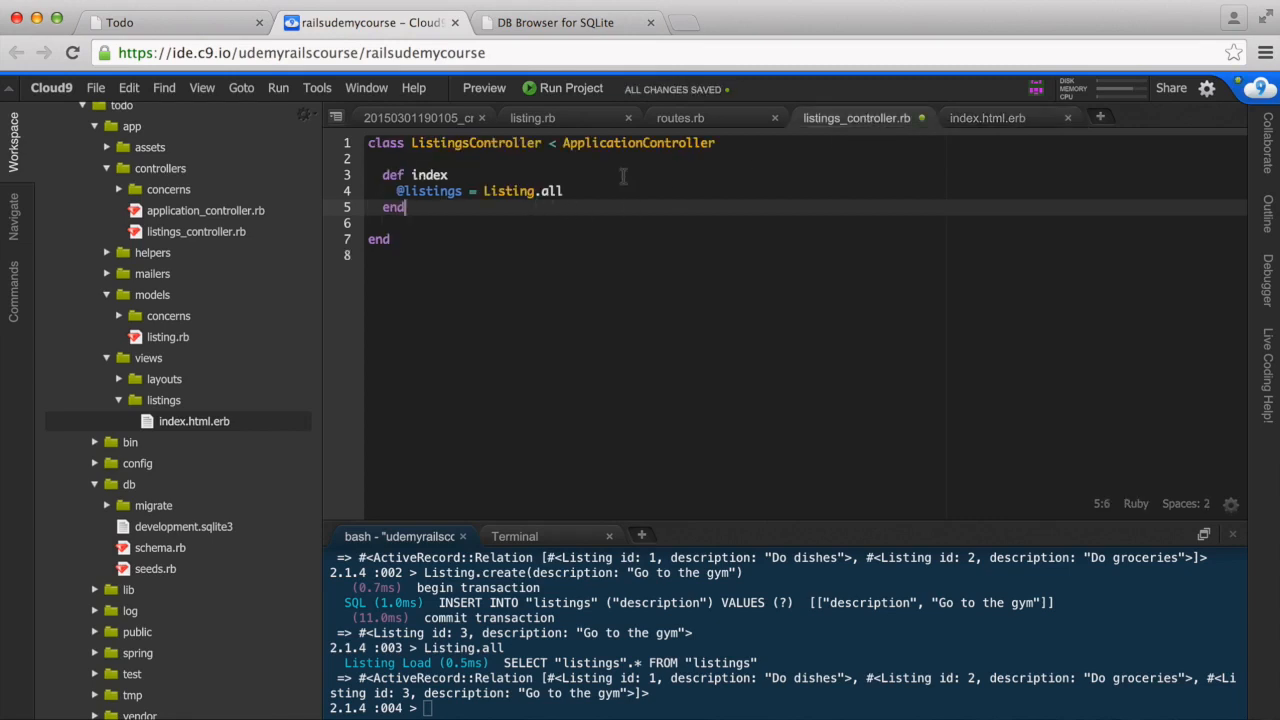
click(986, 118)
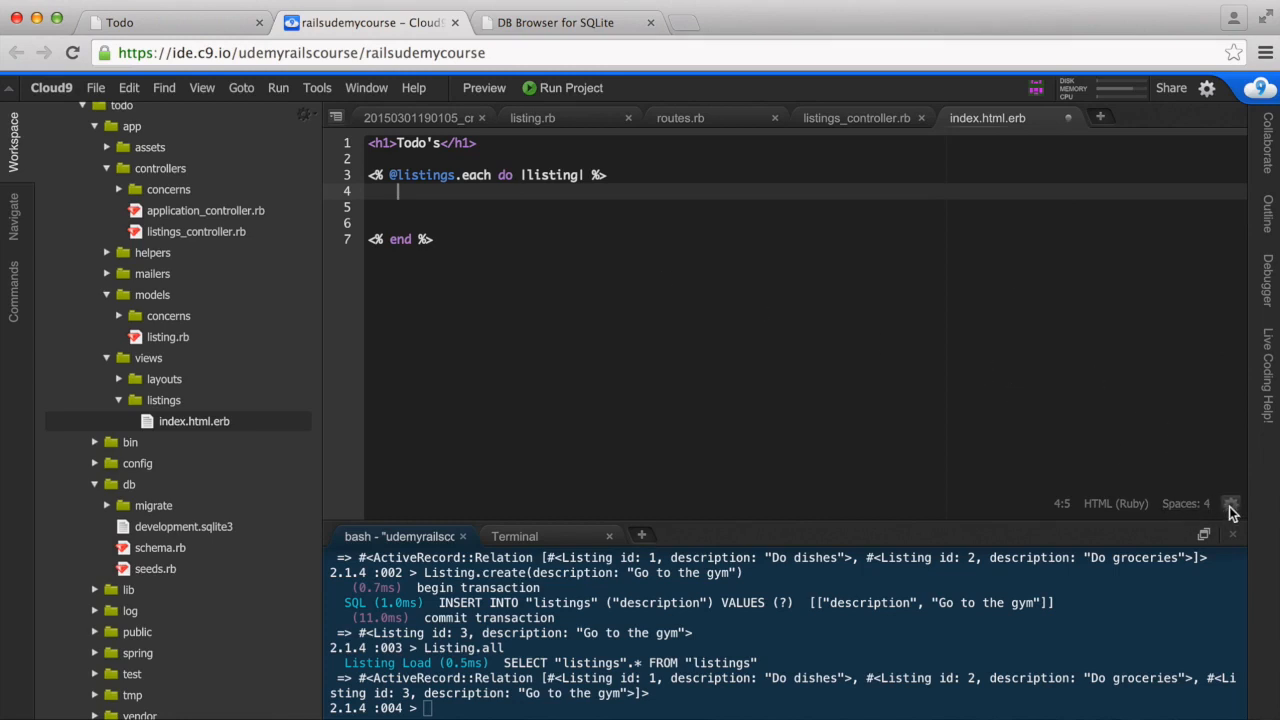
Step: Switch the view's indentation from 4 to 2 spaces, with the cursor inside the loop body
click(1231, 504)
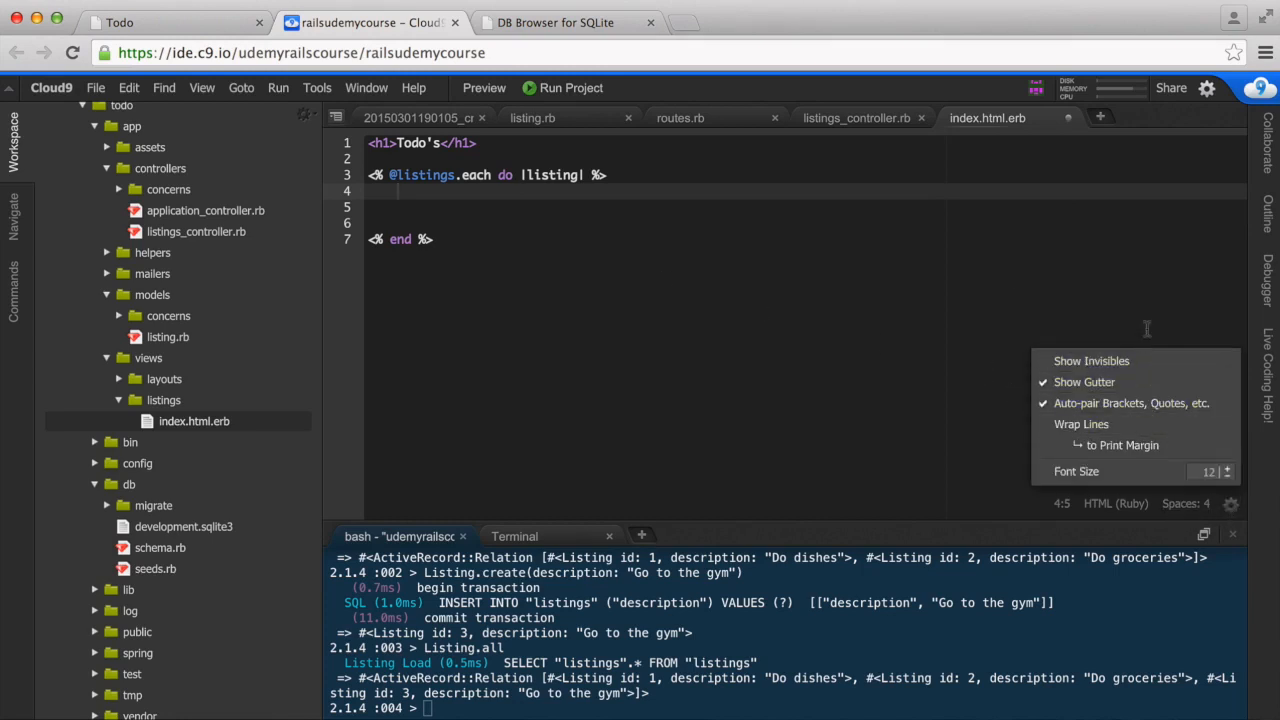
mouse_move(1150, 443)
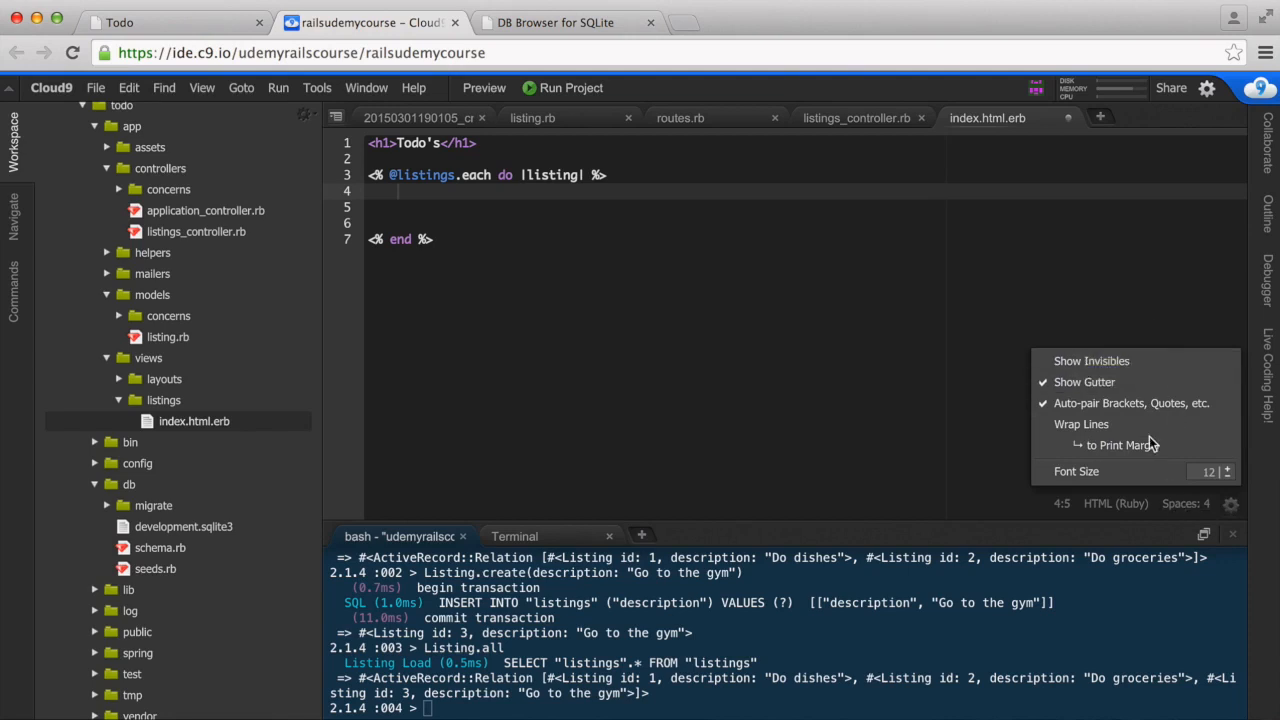
click(1207, 88)
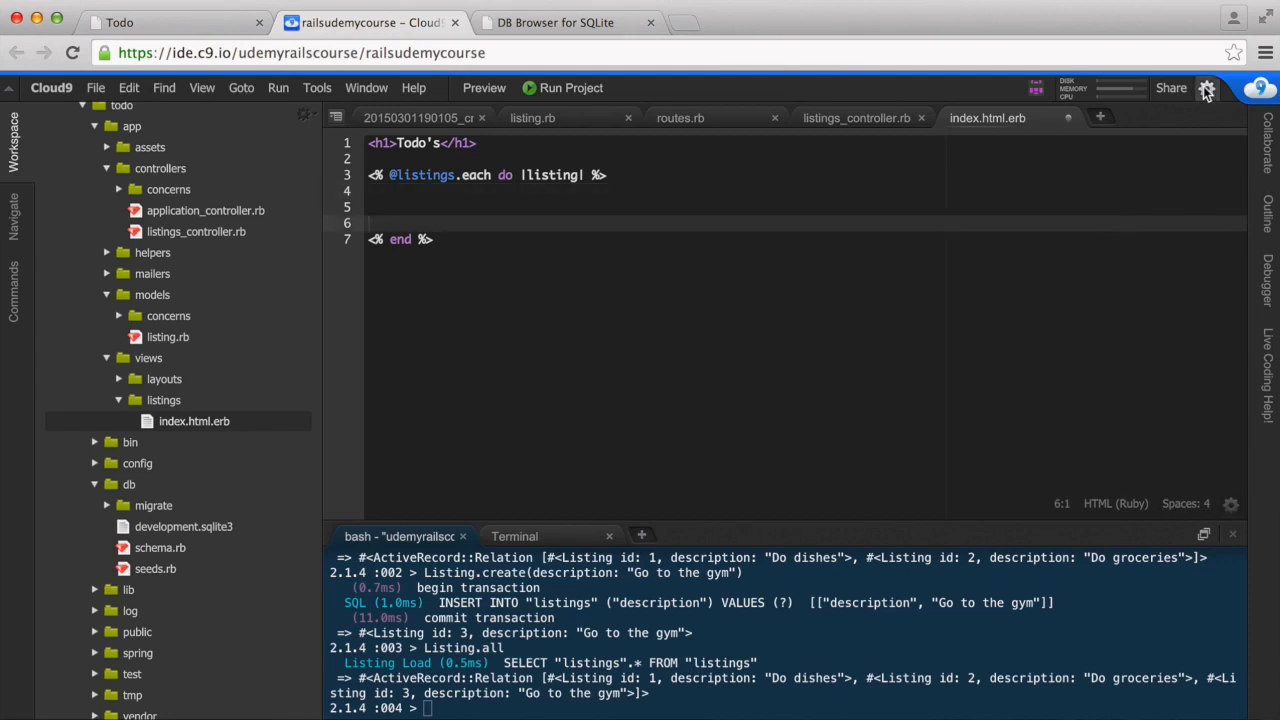
click(1206, 88)
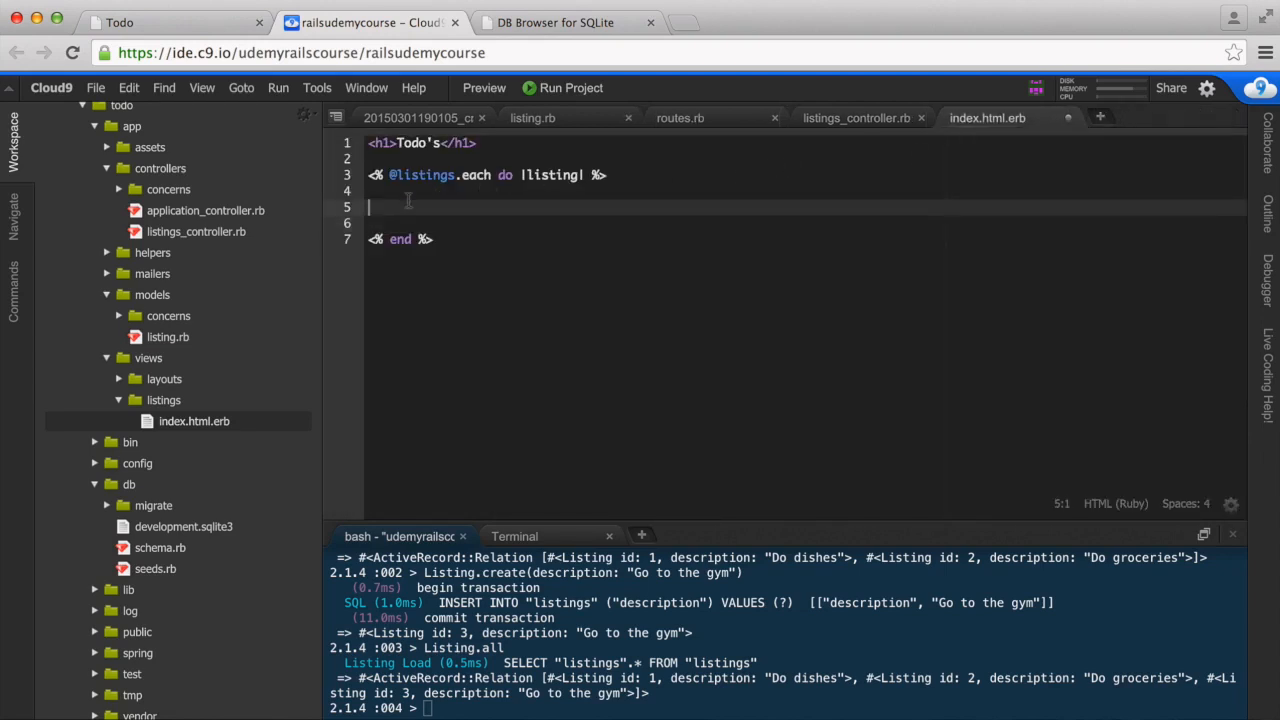
click(398, 191)
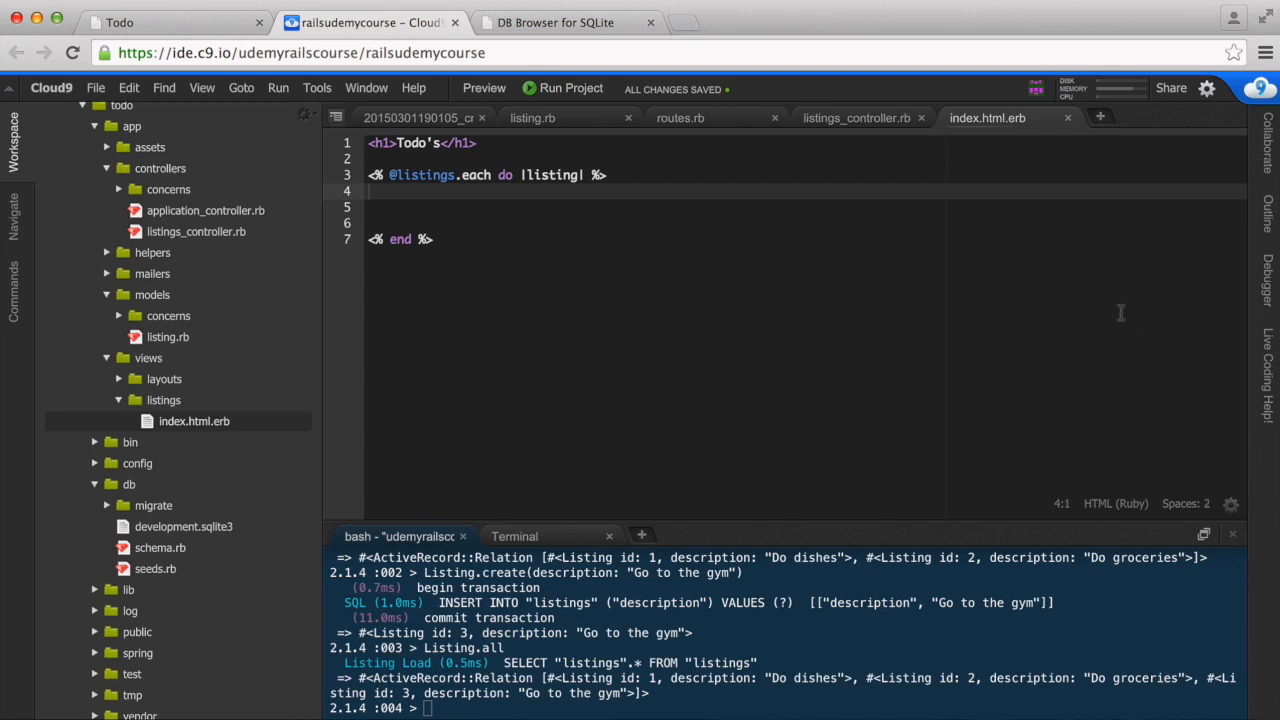
click(398, 191)
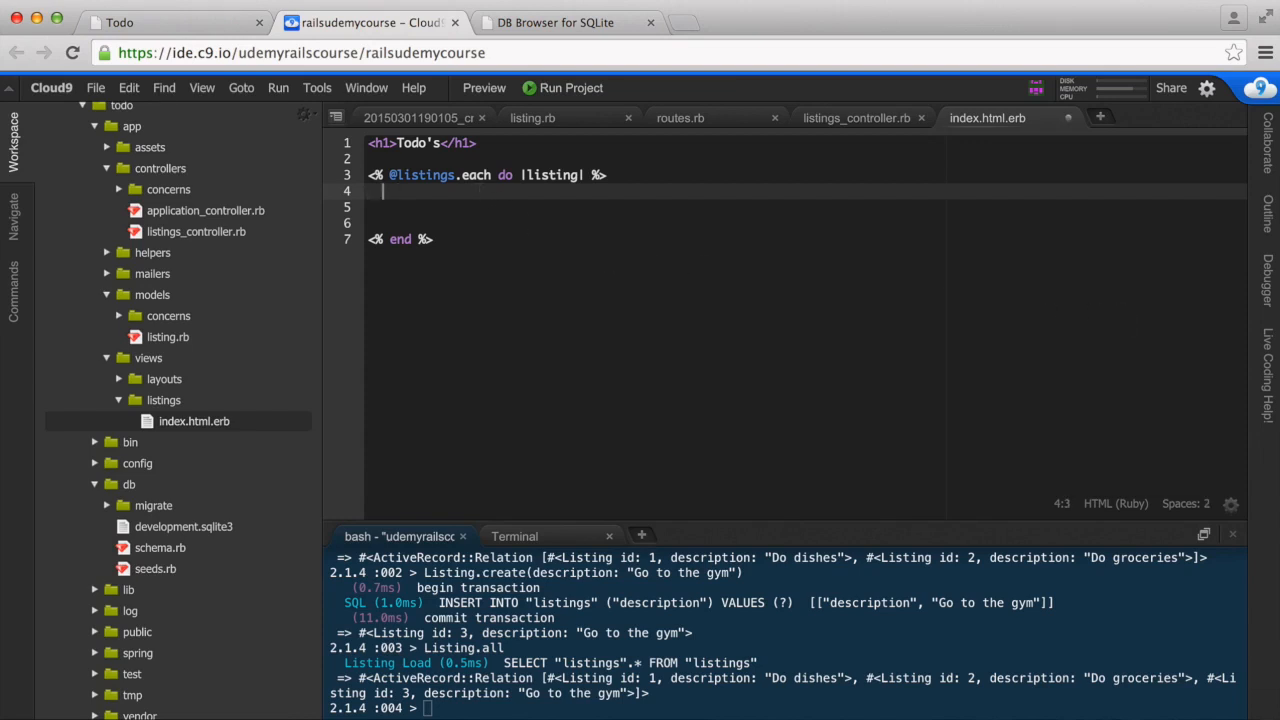
Step: Inside the loop, add a <ul> containing <li><%= listing.description %></li>
text(ul>)
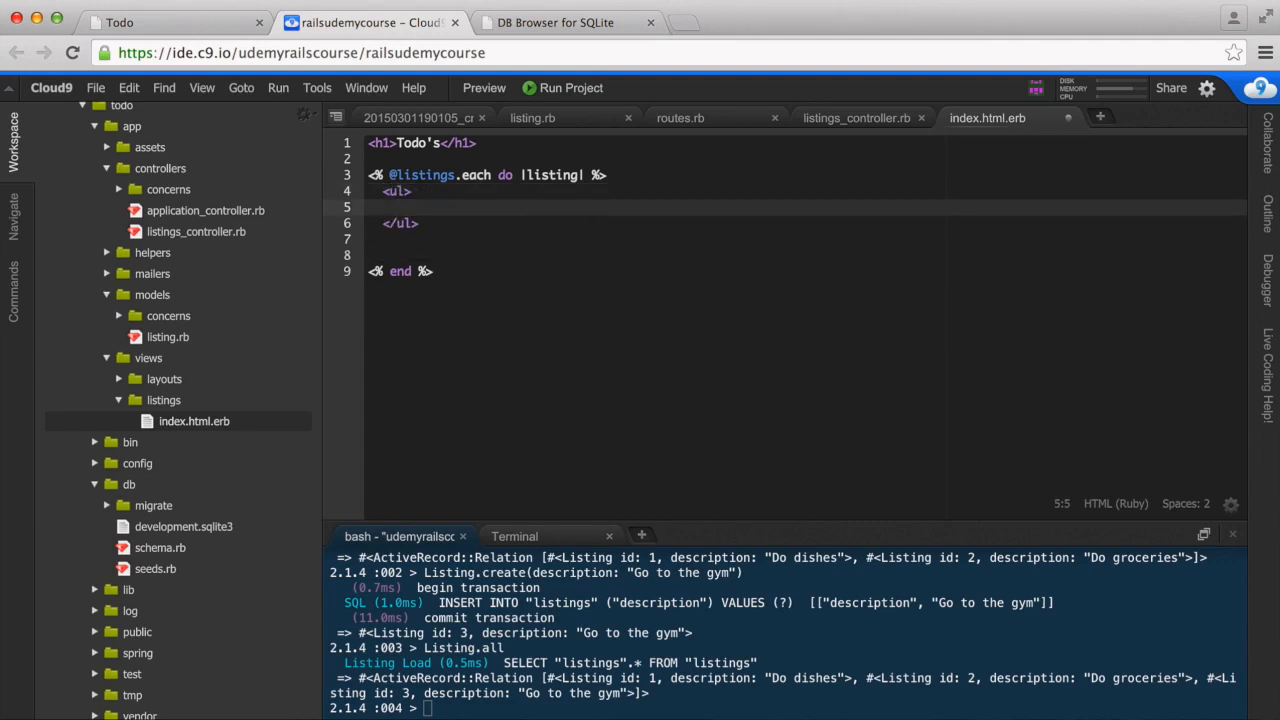
text(<li></li>)
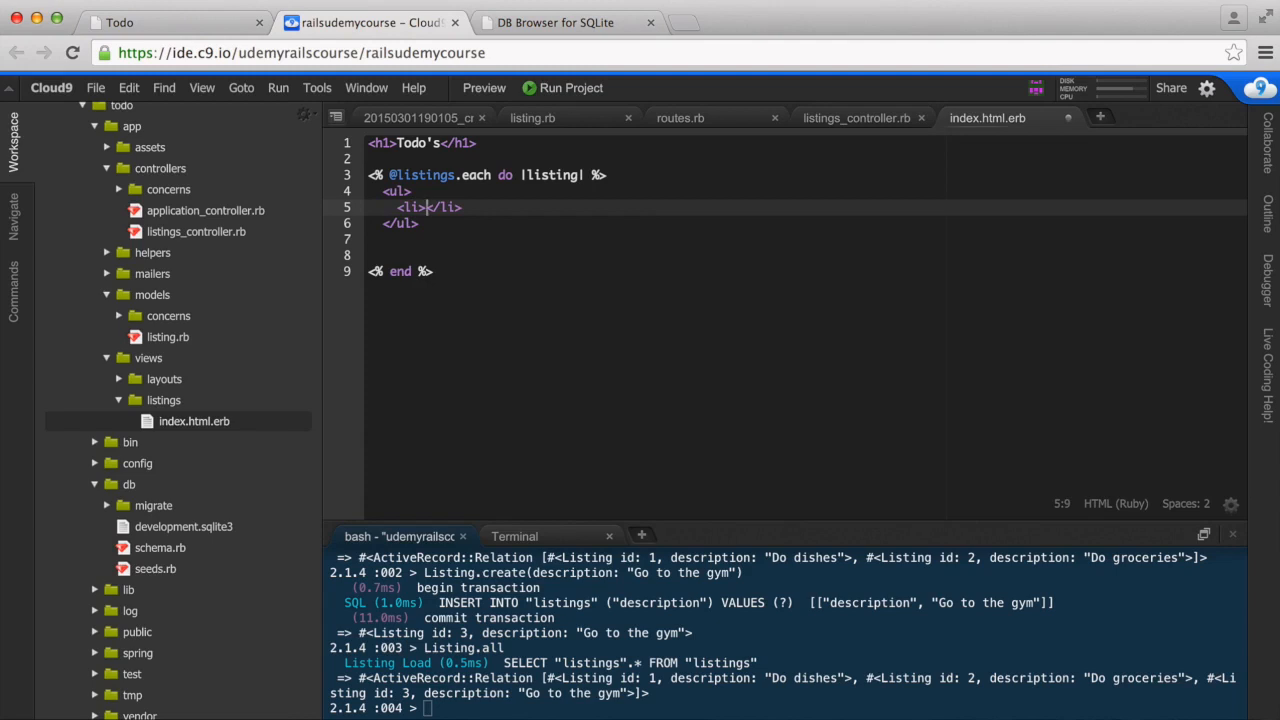
text(<%=<)
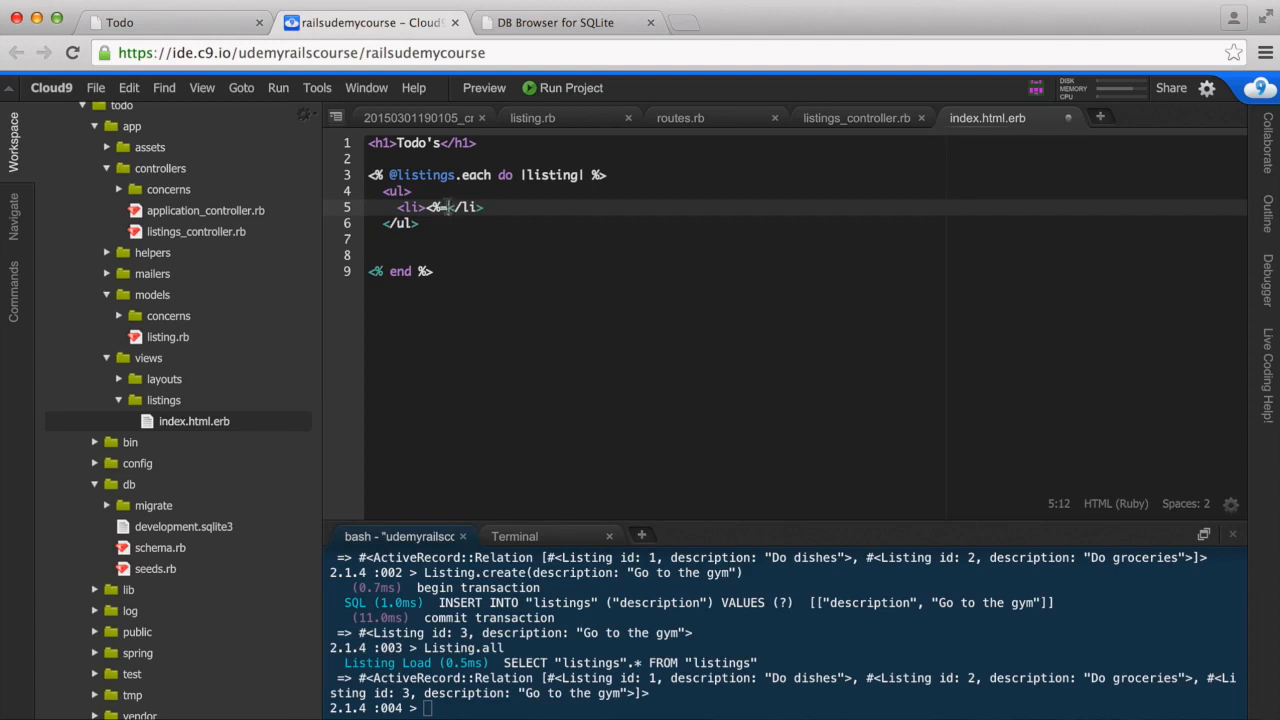
text(listing)
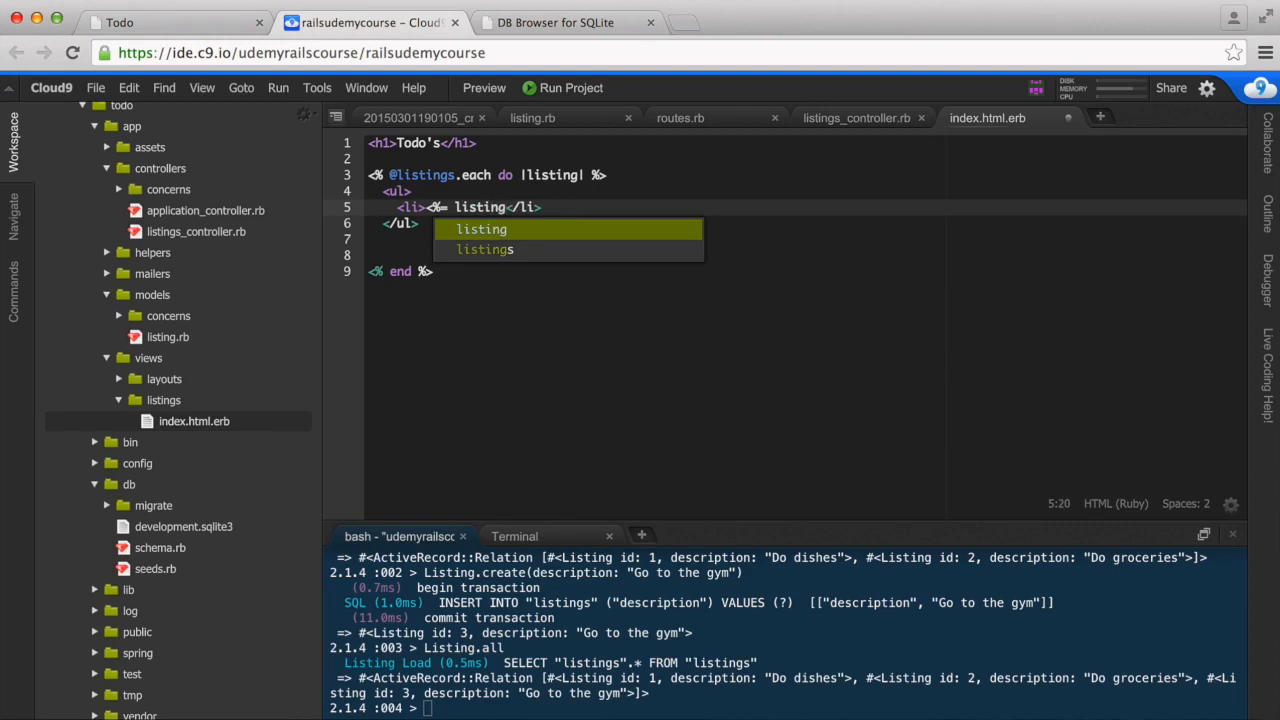
text(.description)
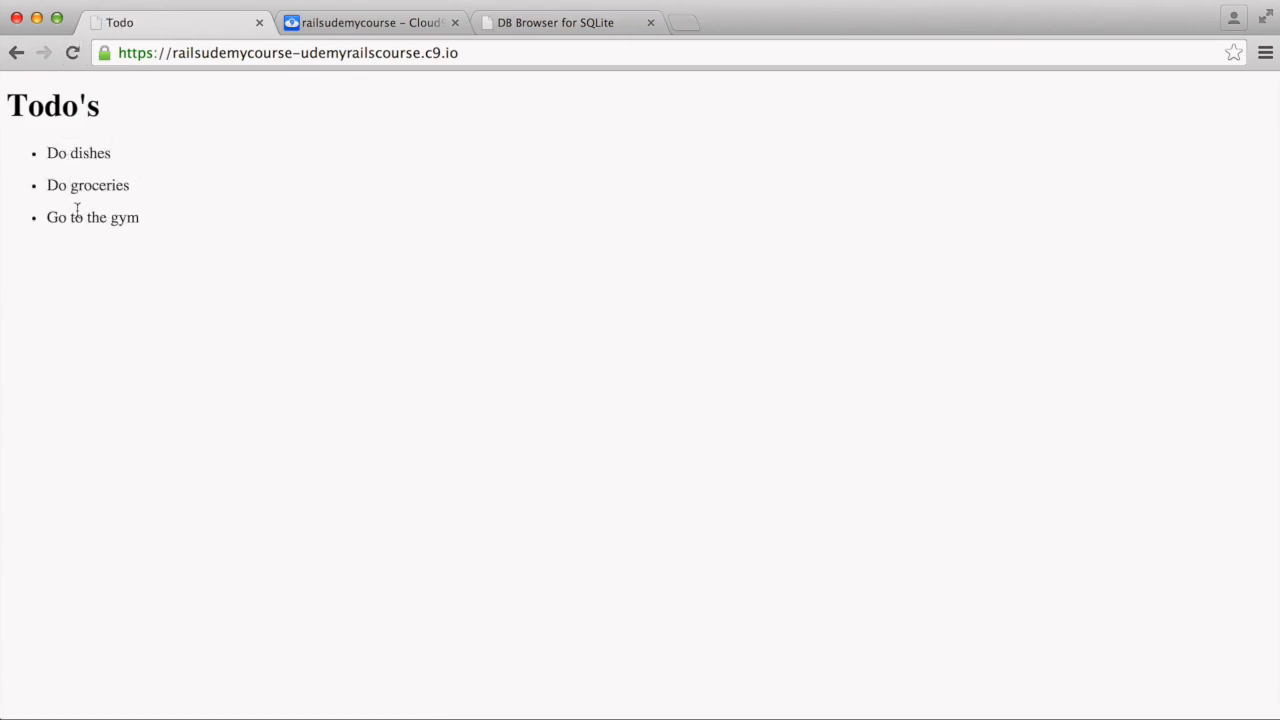
mouse_move(83, 217)
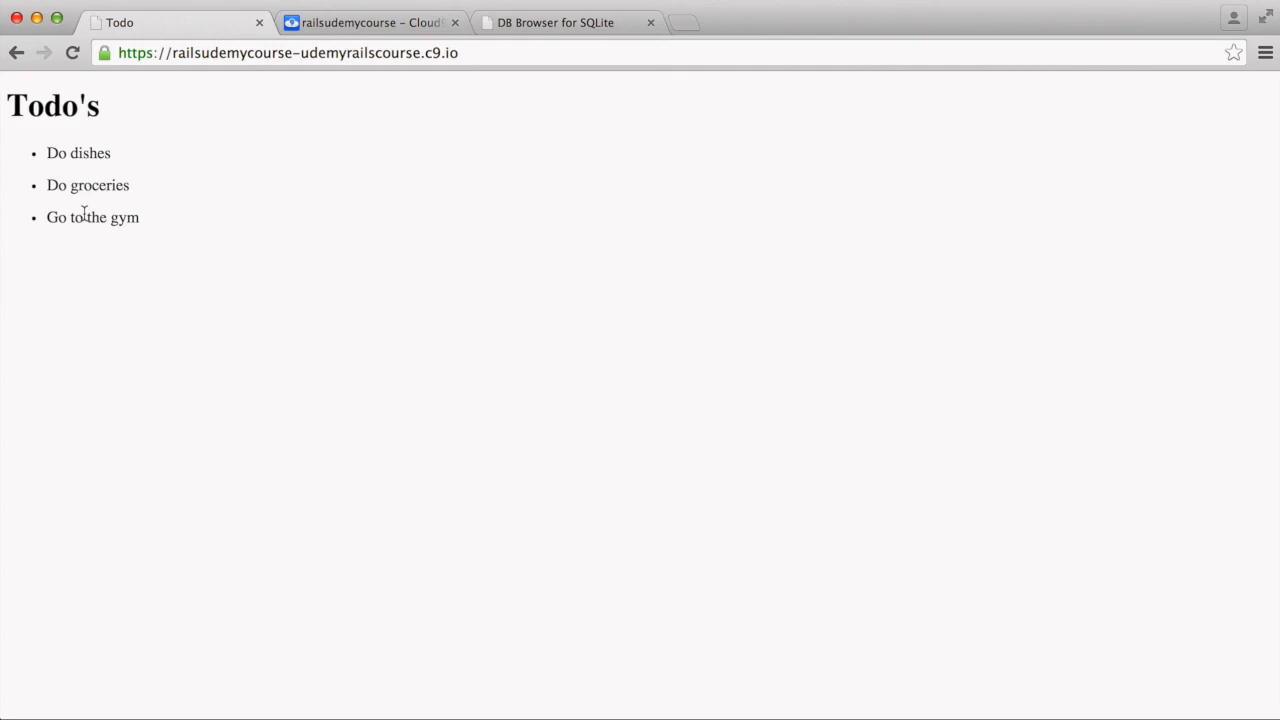
Step: Return to the Cloud9 IDE tab after checking the Todo page
click(369, 22)
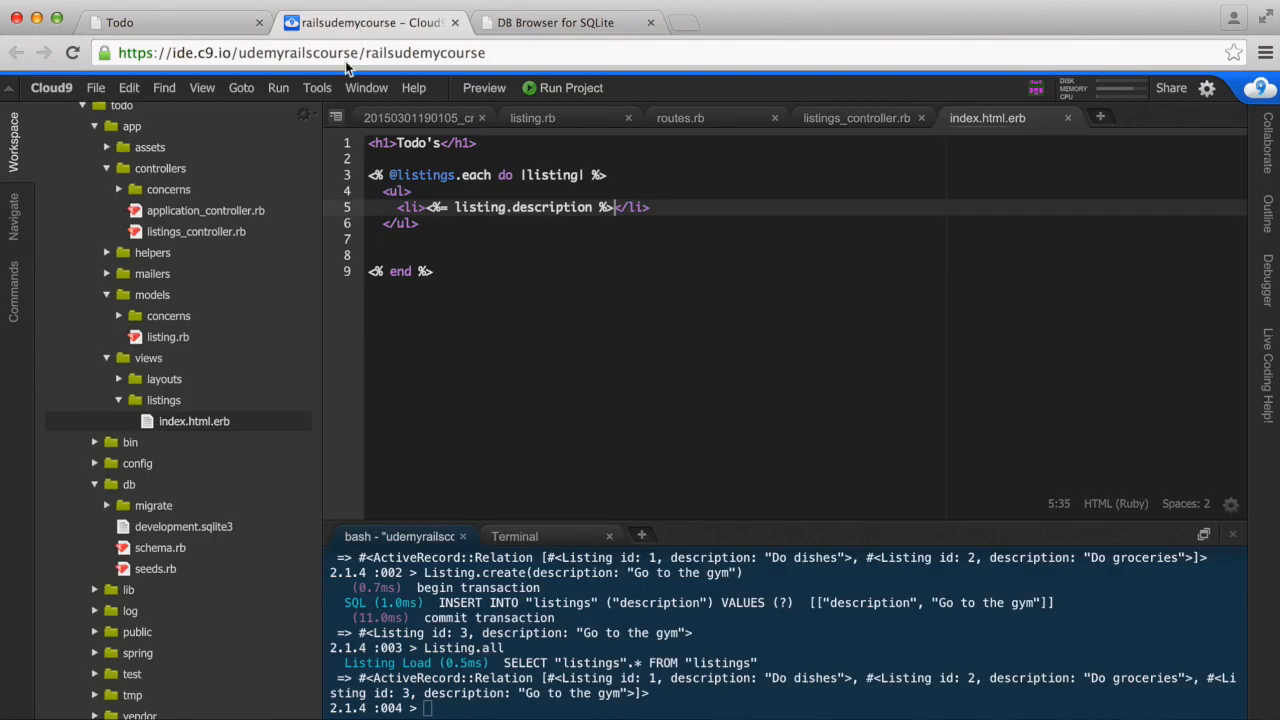